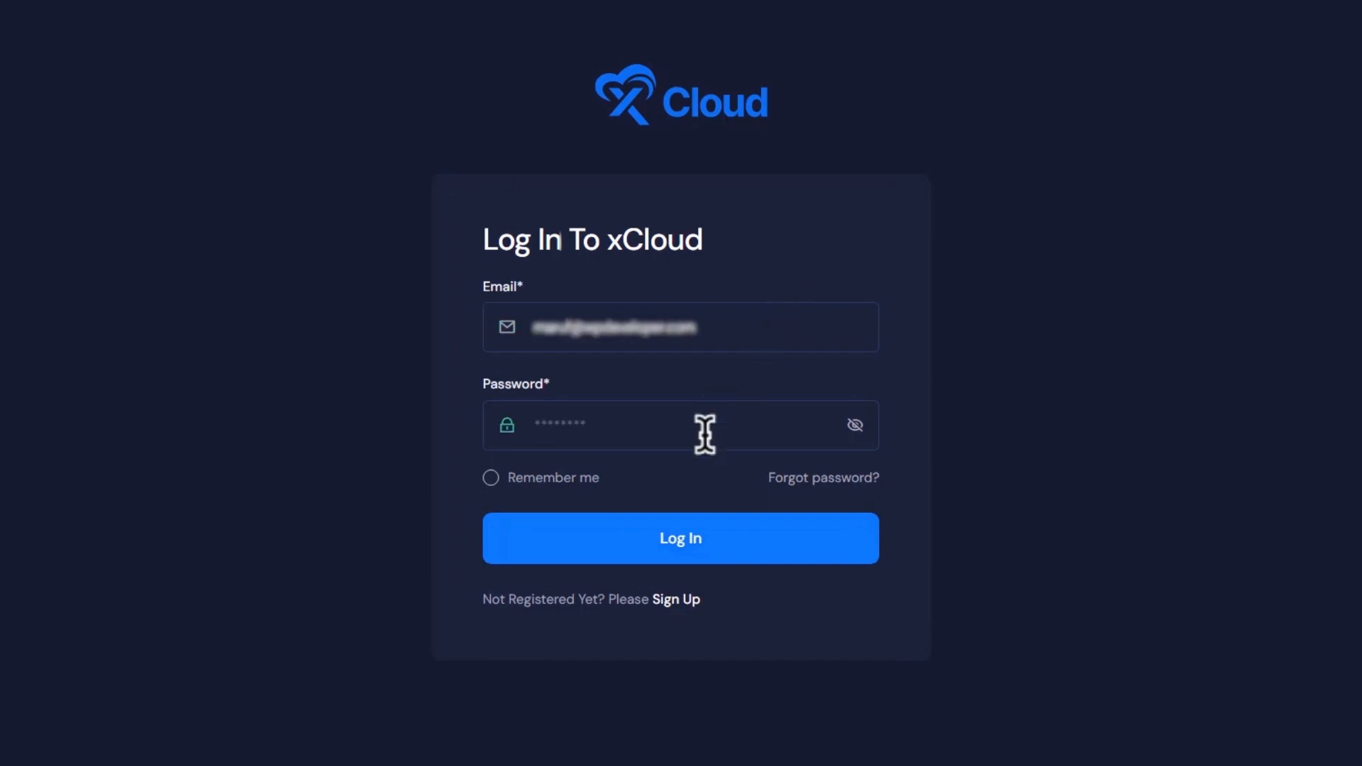
- Log in to xCloud with 'Remember me' checked
{"action": "left_click", "coordinate": [490, 477]}
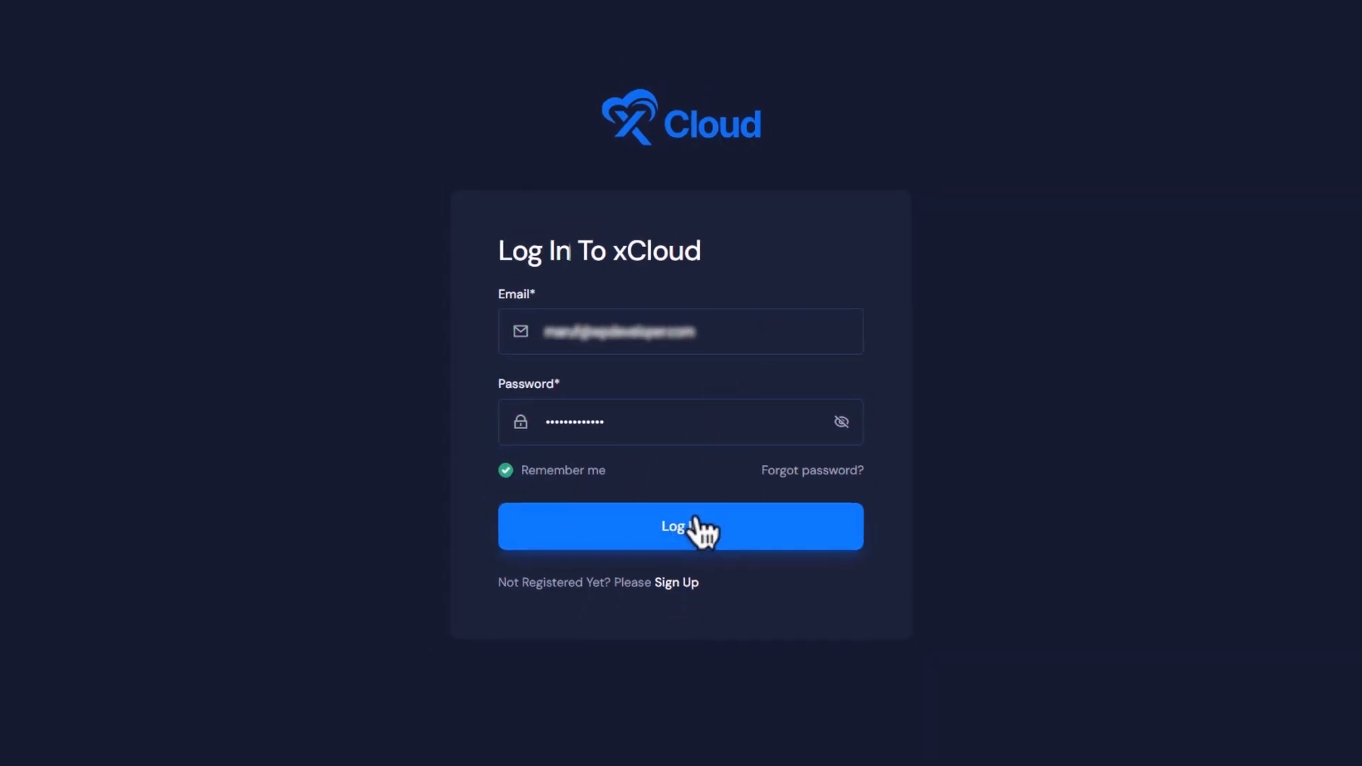
{"action": "left_click", "coordinate": [681, 525]}
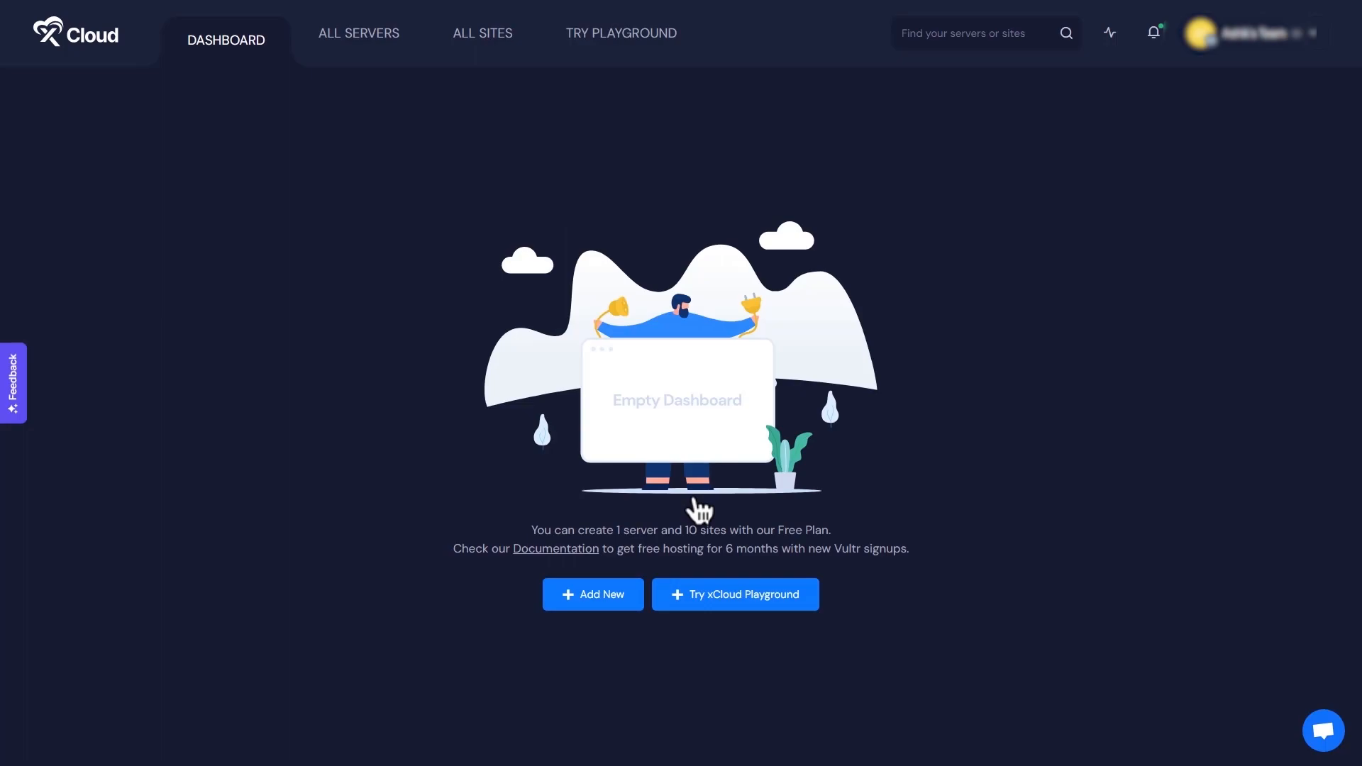
- Add a new server and choose Vultr as the provider
{"action": "left_click", "coordinate": [592, 594]}
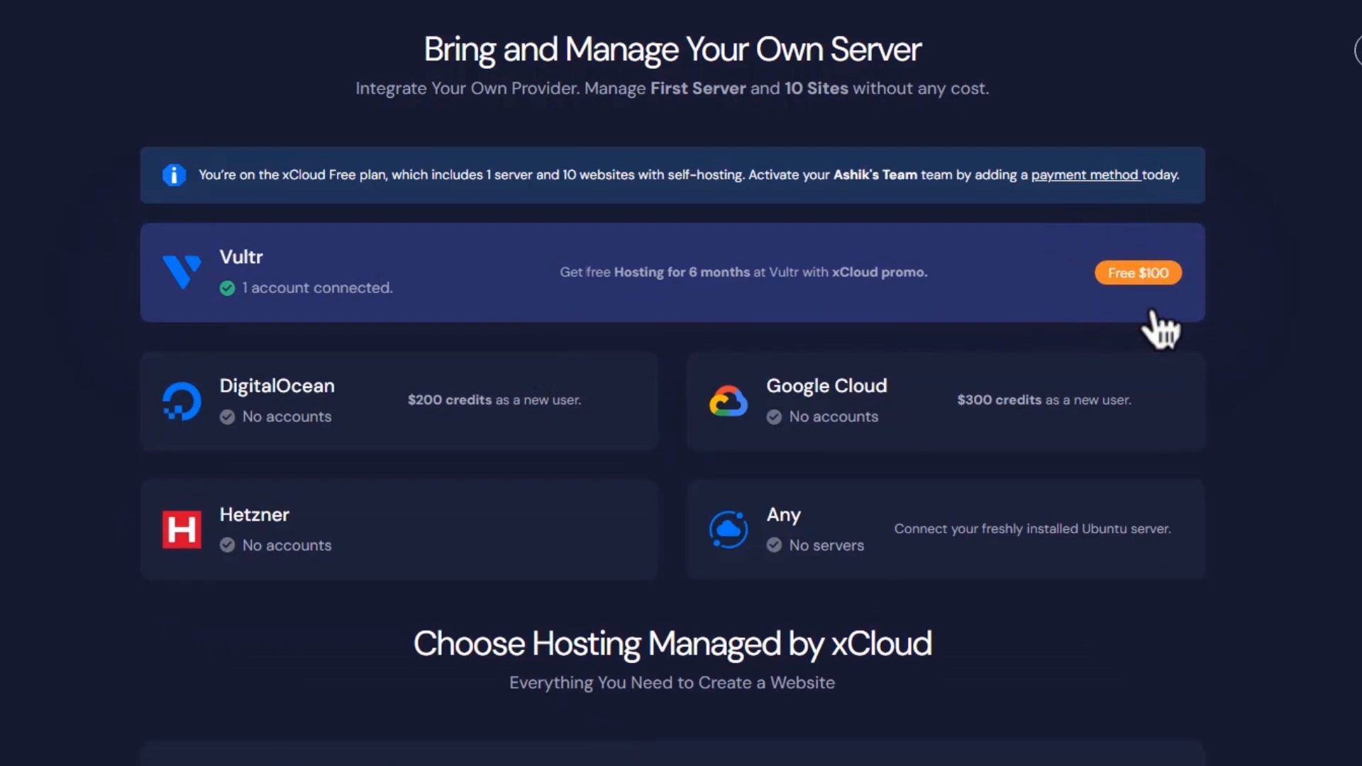
{"action": "left_click", "coordinate": [669, 270]}
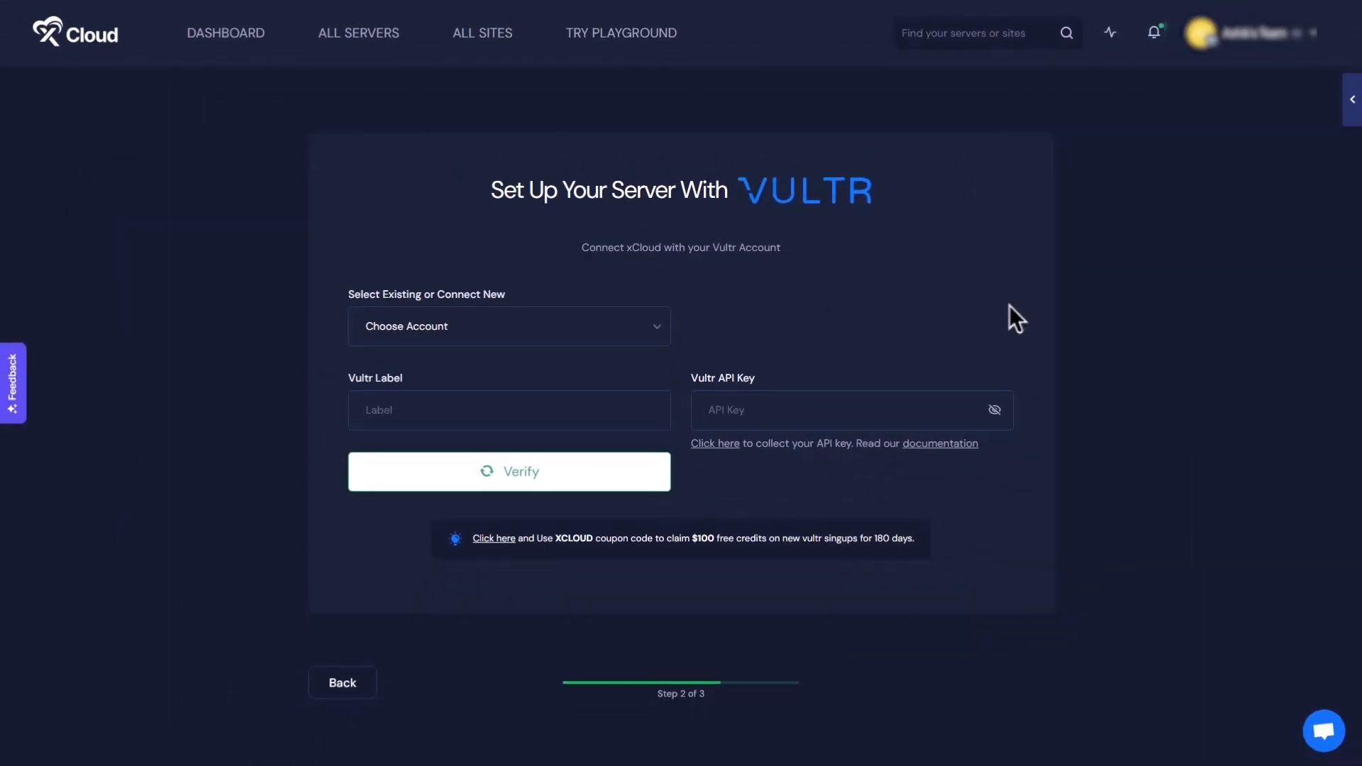
- Connect a new Vultr account labelled 'Jon Dio' and begin entering its API key
{"action": "left_click", "coordinate": [508, 326]}
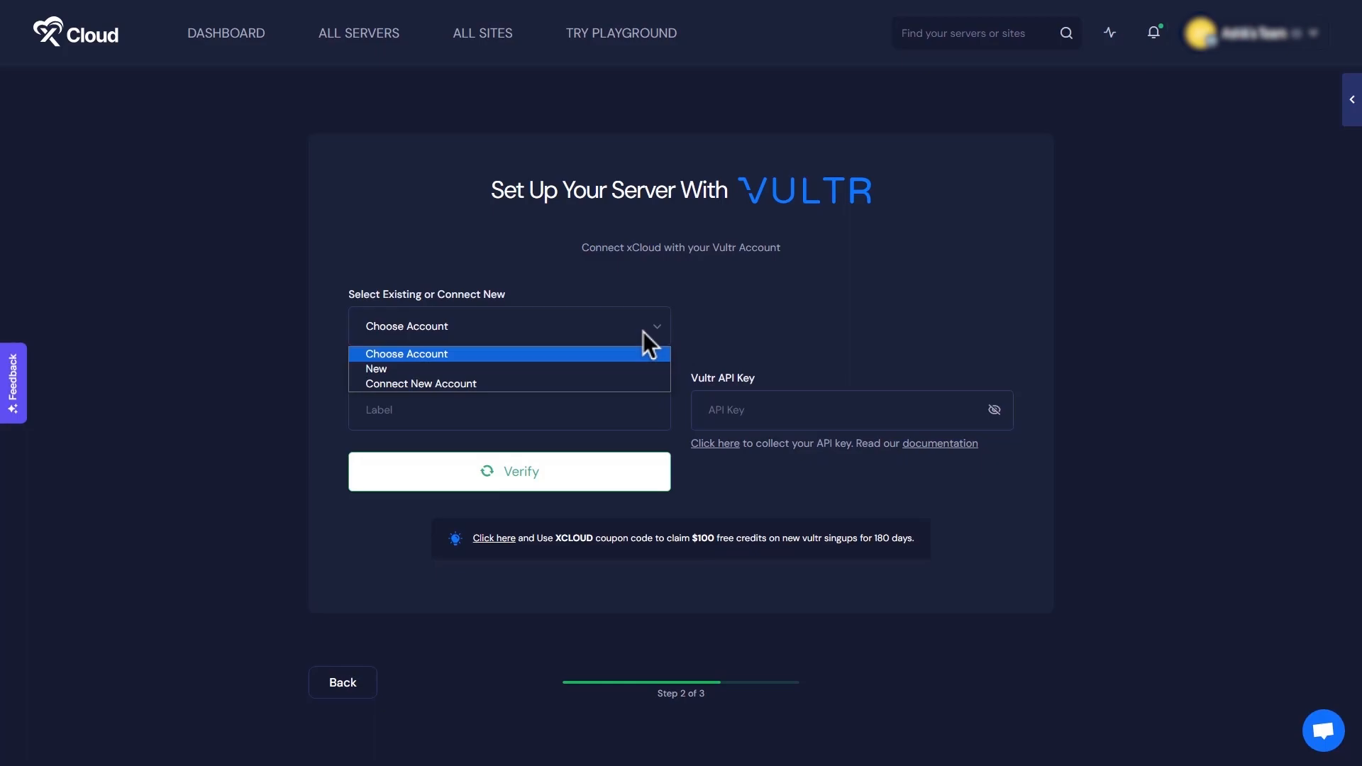
{"action": "mouse_move", "coordinate": [526, 383]}
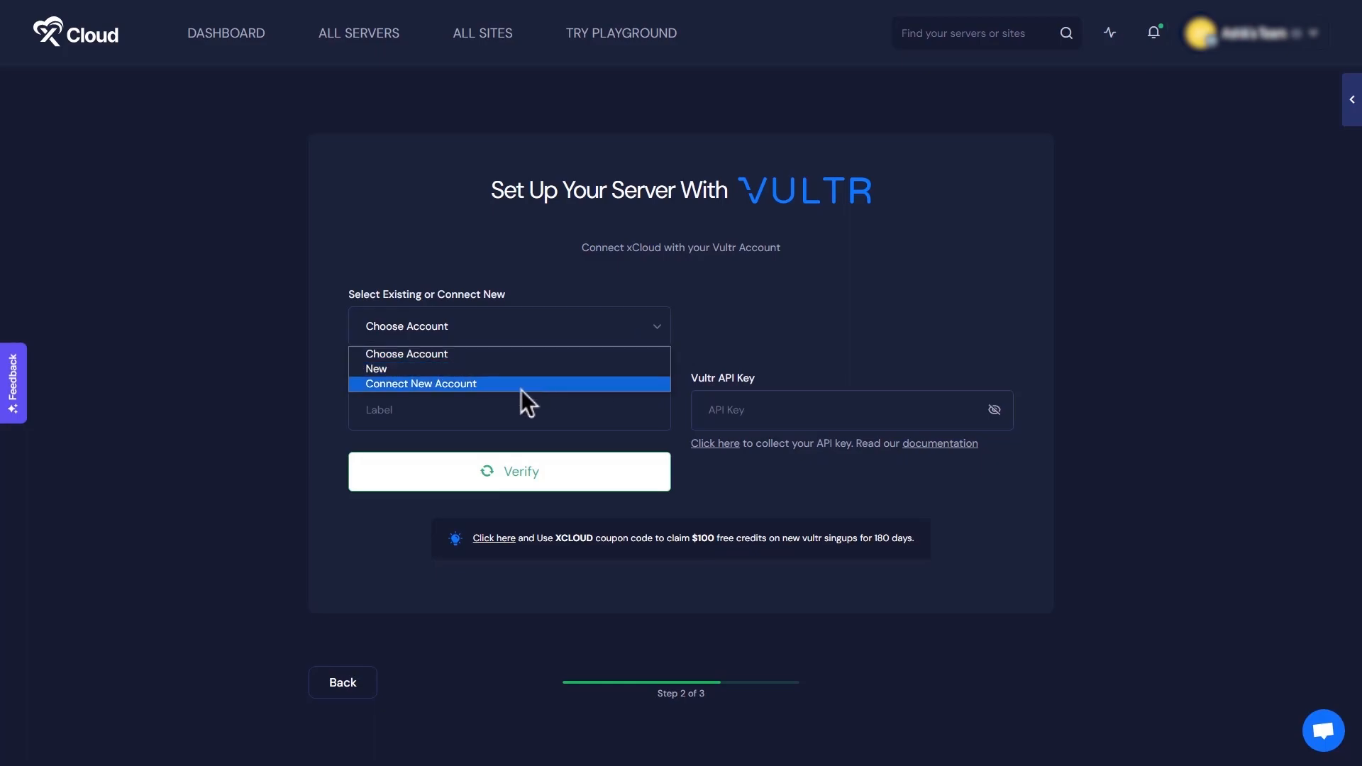
{"action": "left_click", "coordinate": [421, 383]}
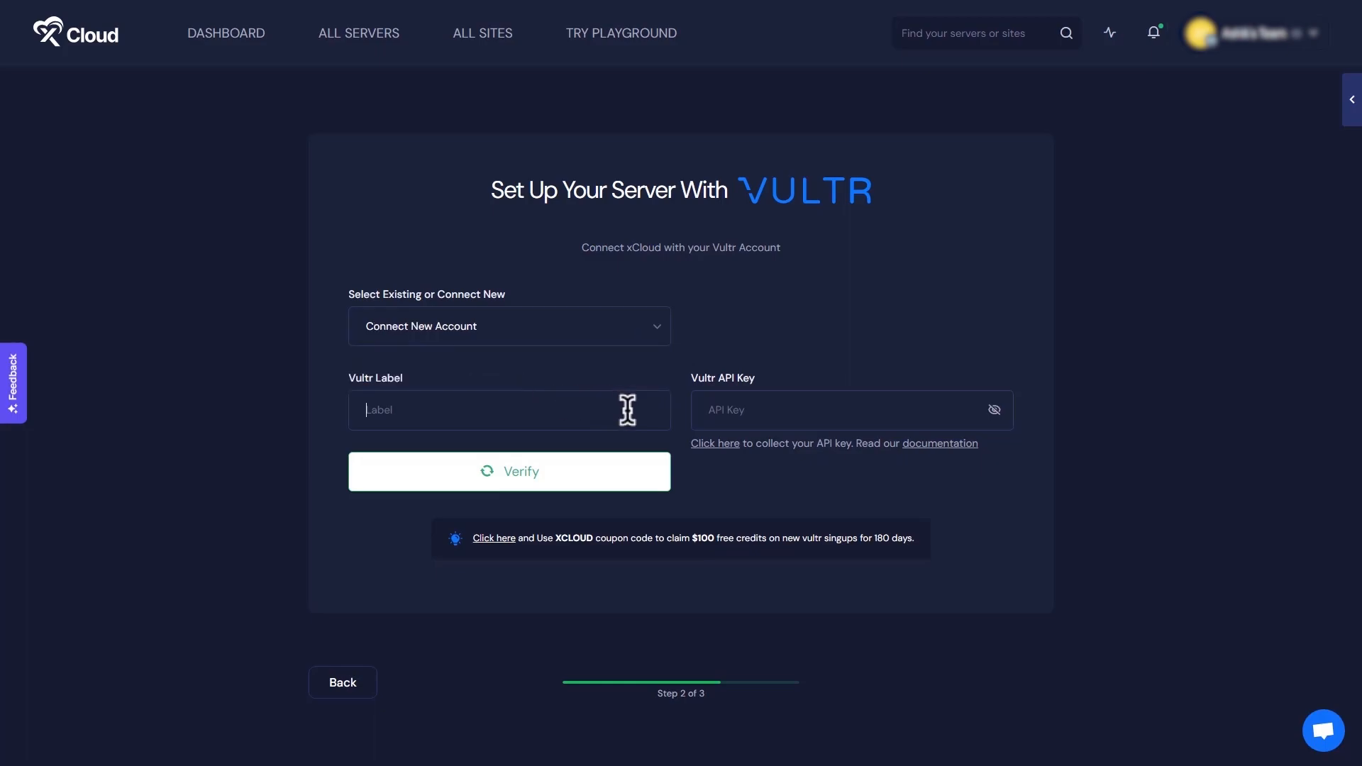
{"action": "type", "text": "Jon"}
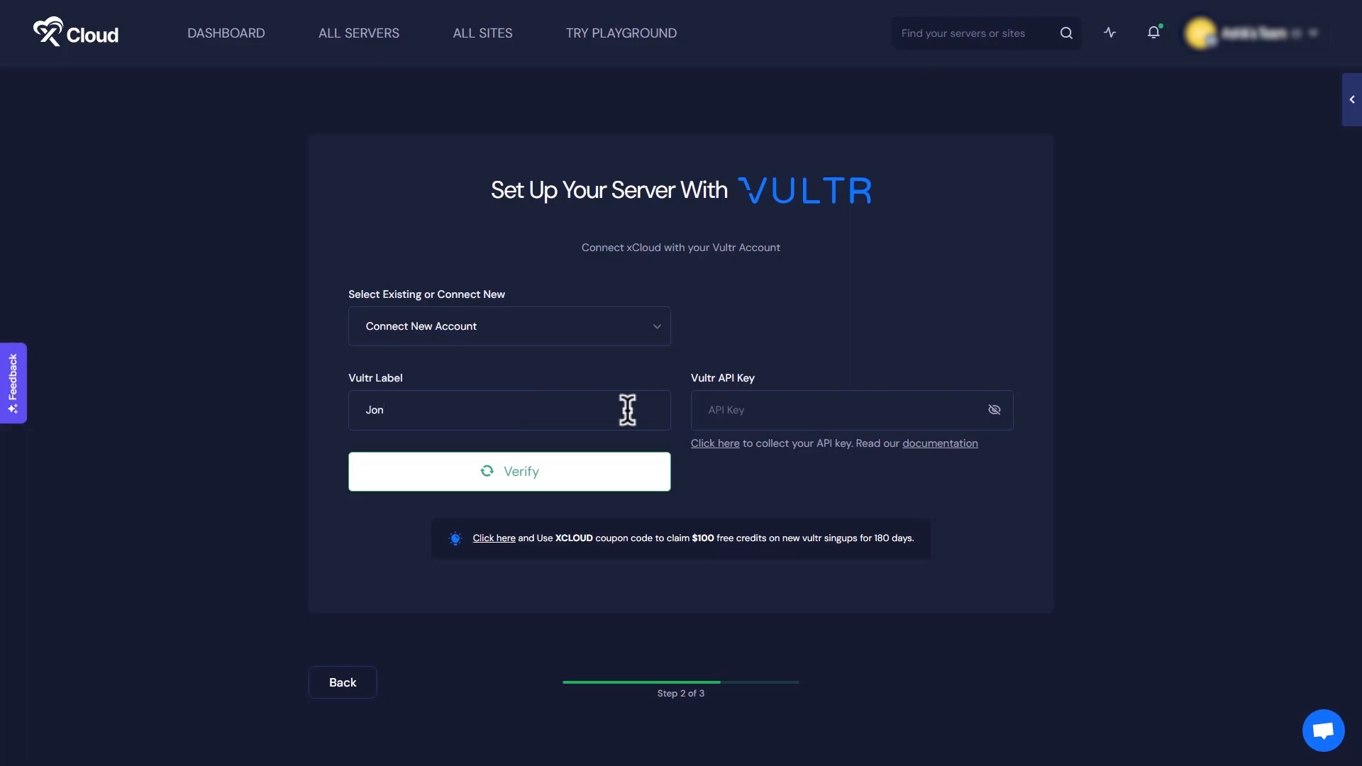
{"action": "type", "text": "Dio"}
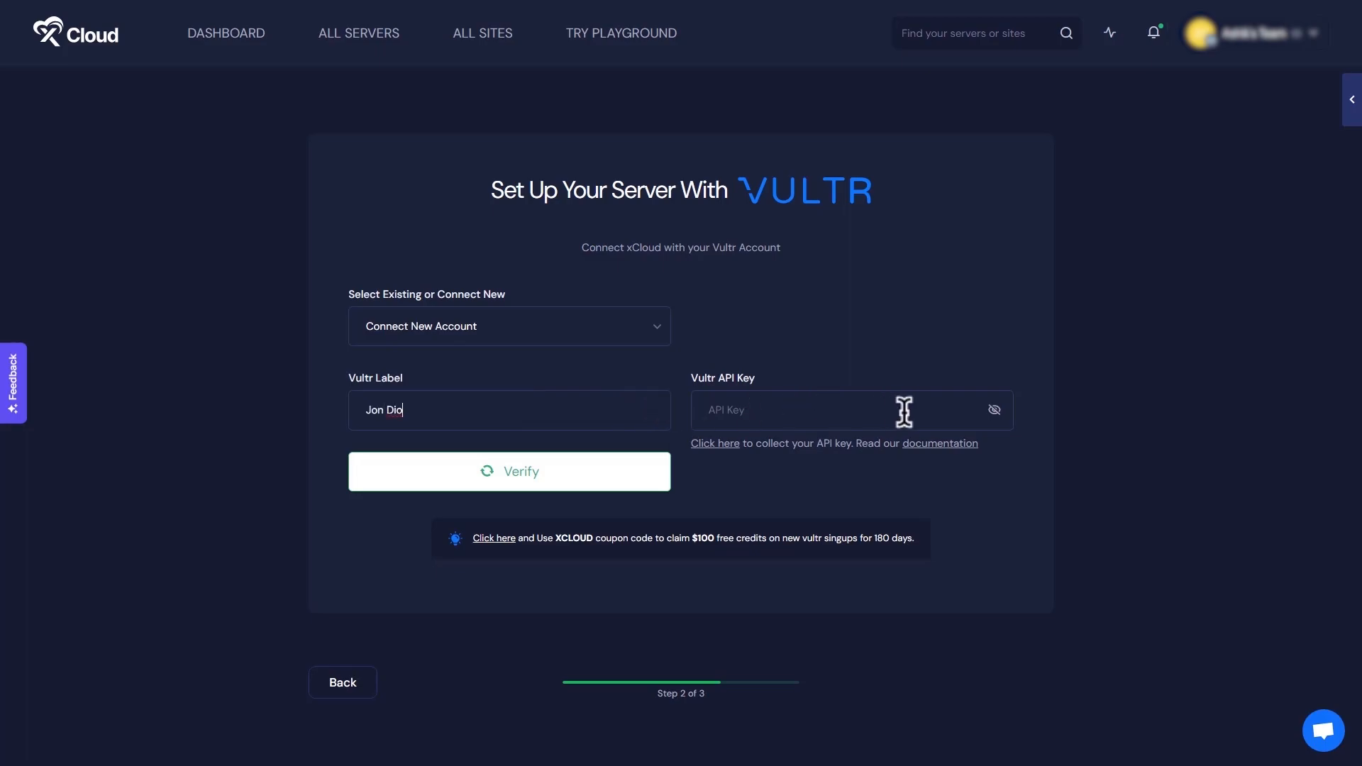
{"action": "left_click", "coordinate": [715, 442]}
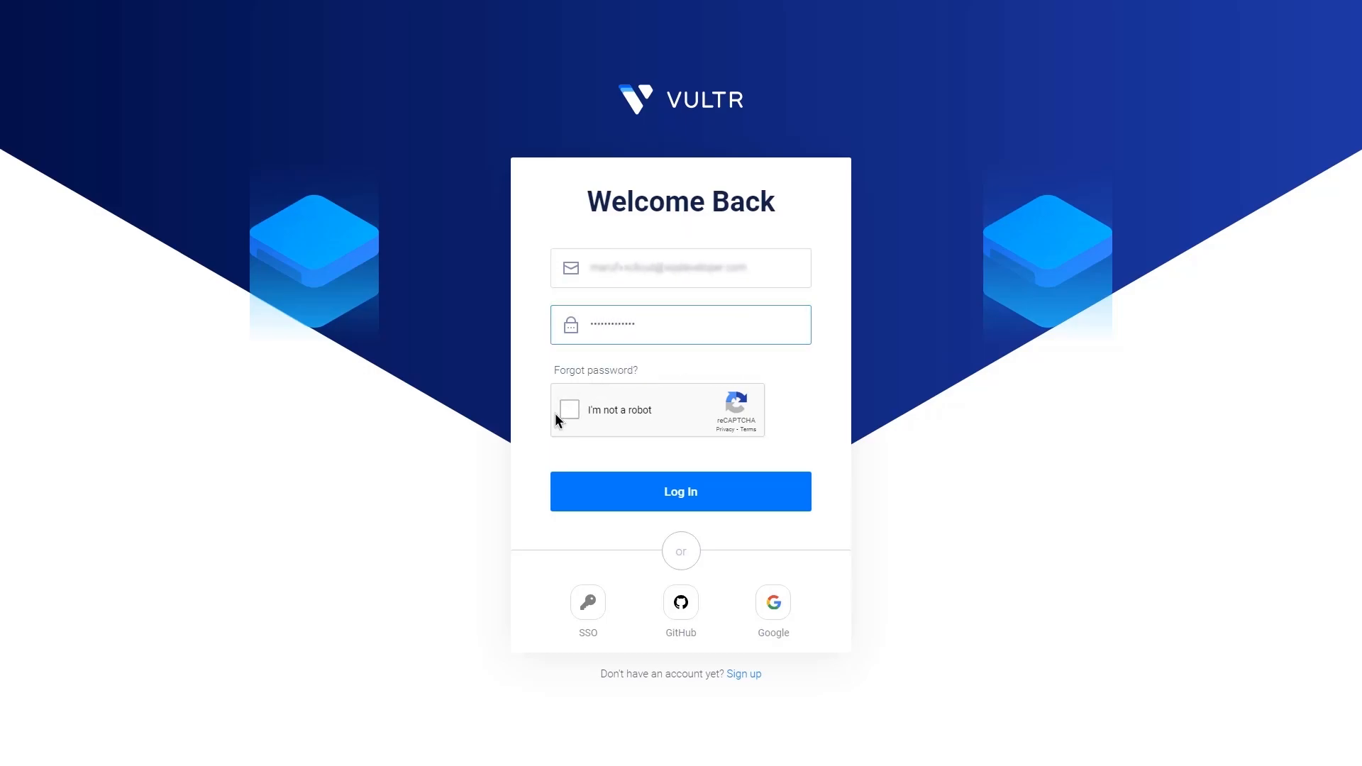
- Tick 'I'm not a robot' on the Vultr login page
{"action": "left_click", "coordinate": [680, 491]}
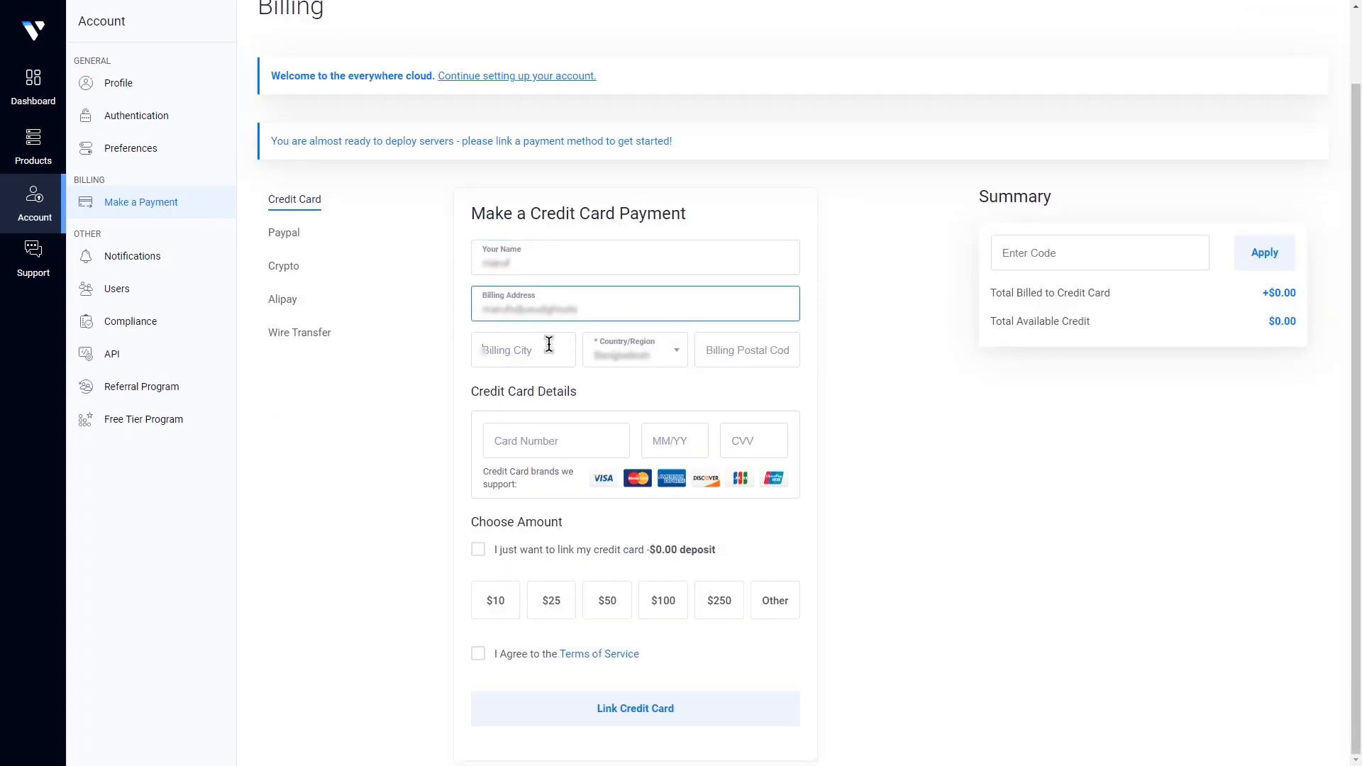
- Enter billing city and card, pick $50, accept terms, apply promo 'xcloud'
{"action": "left_click", "coordinate": [555, 440]}
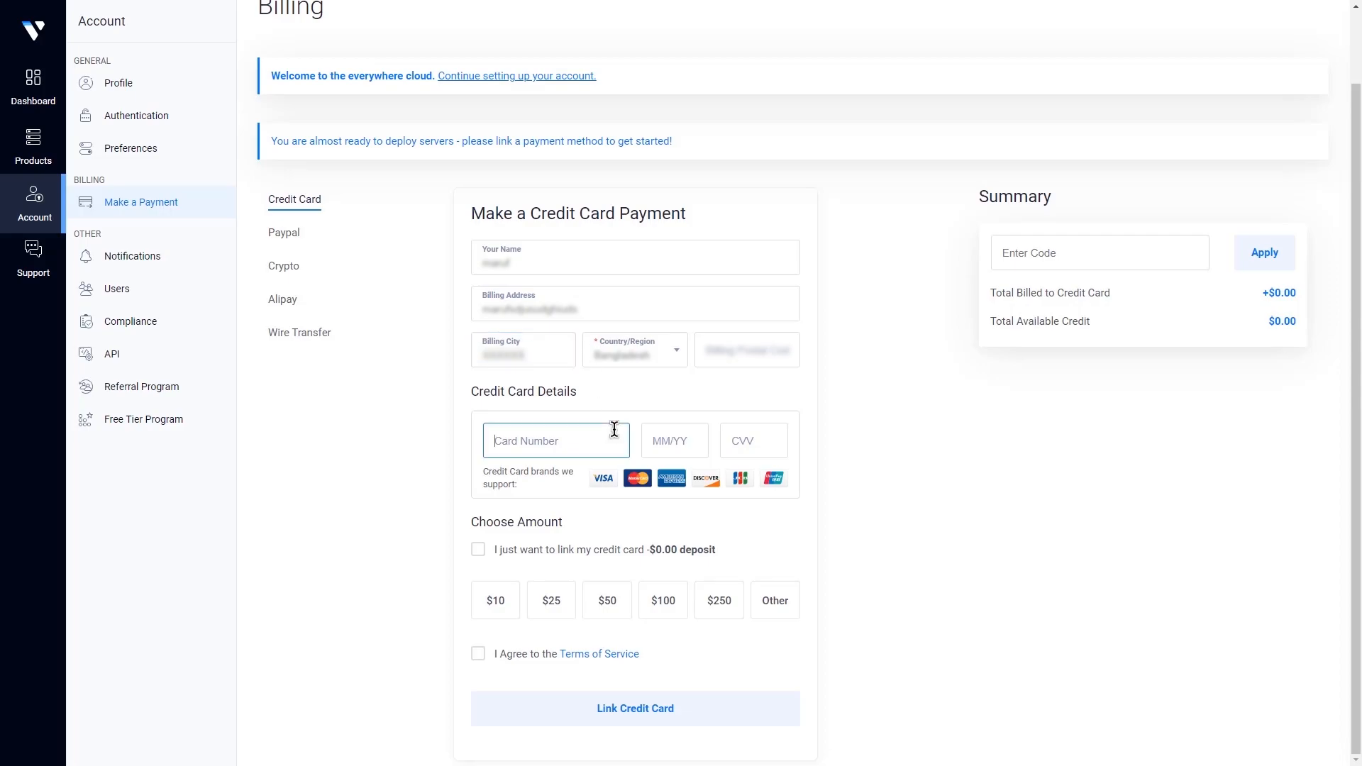
{"action": "left_click", "coordinate": [753, 440]}
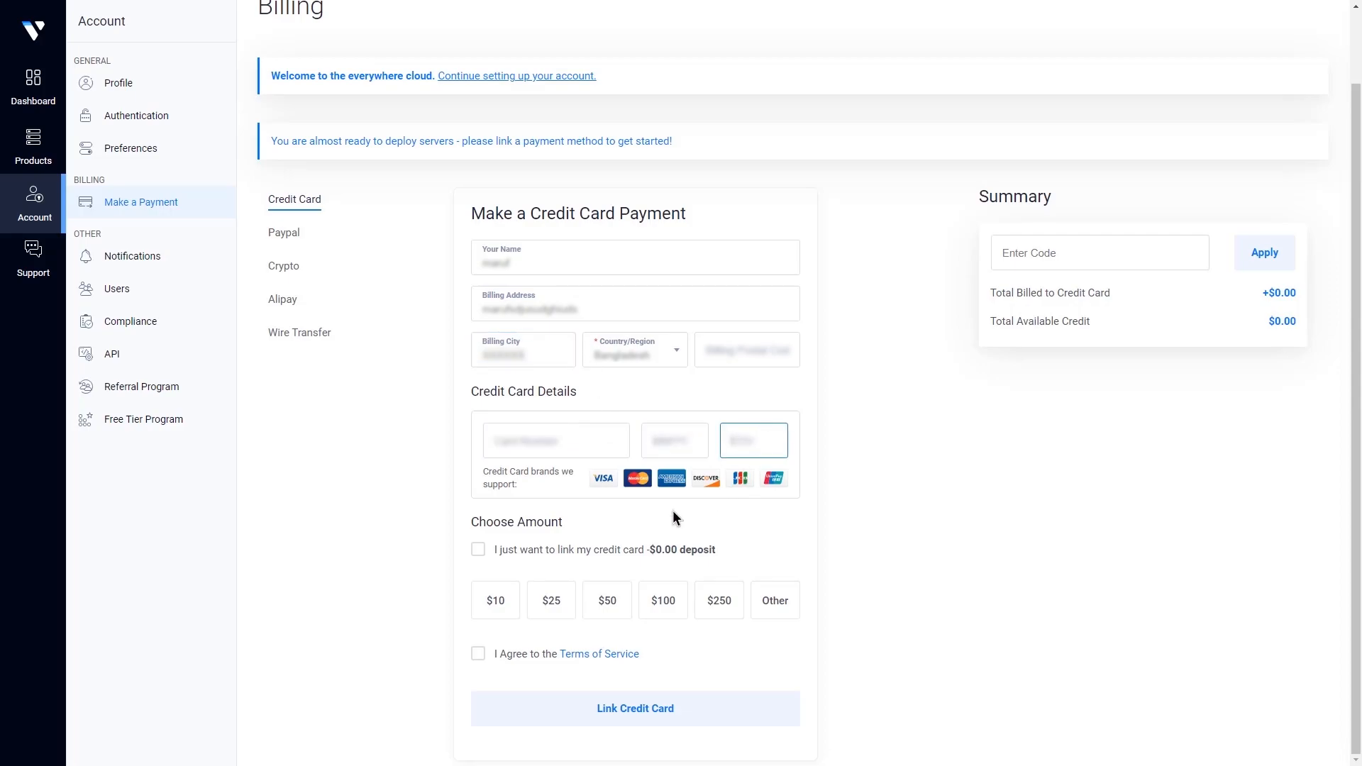
{"action": "left_click", "coordinate": [607, 600]}
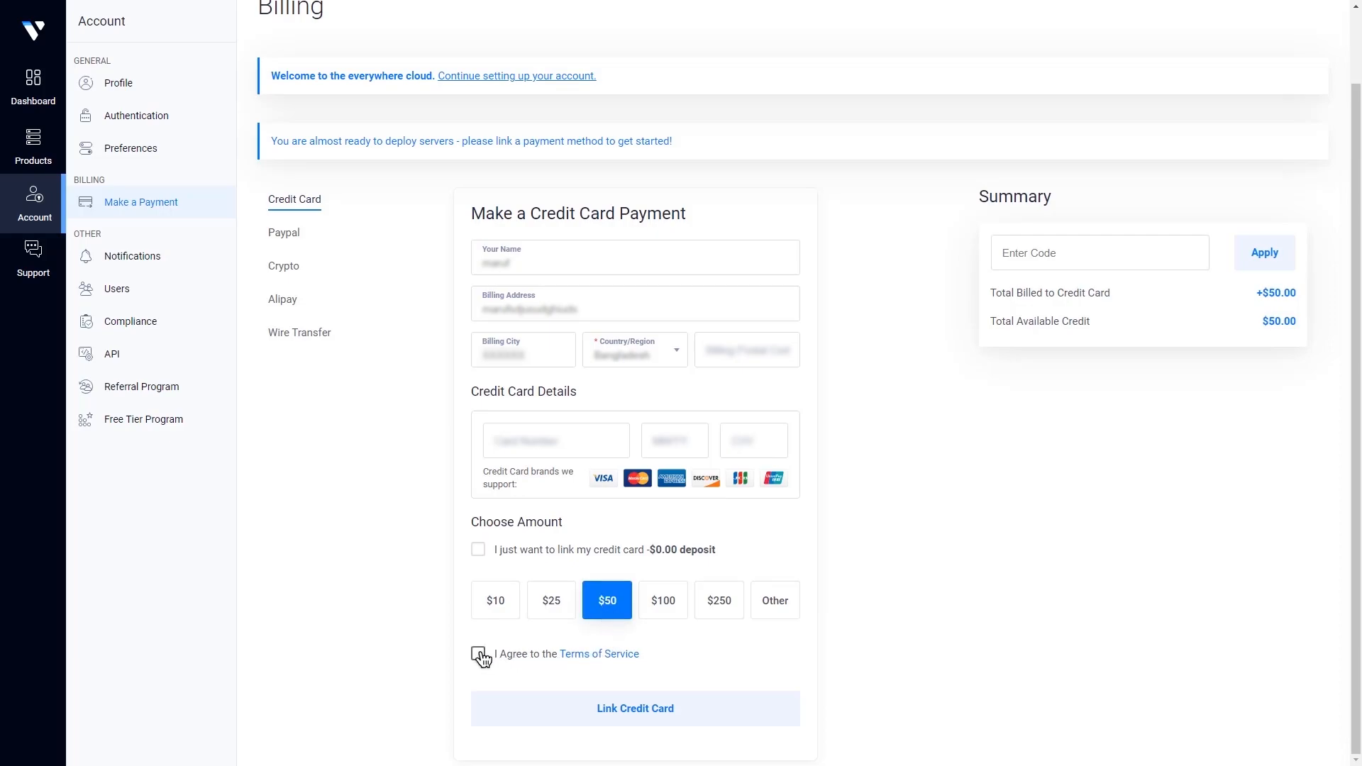
{"action": "left_click", "coordinate": [477, 653]}
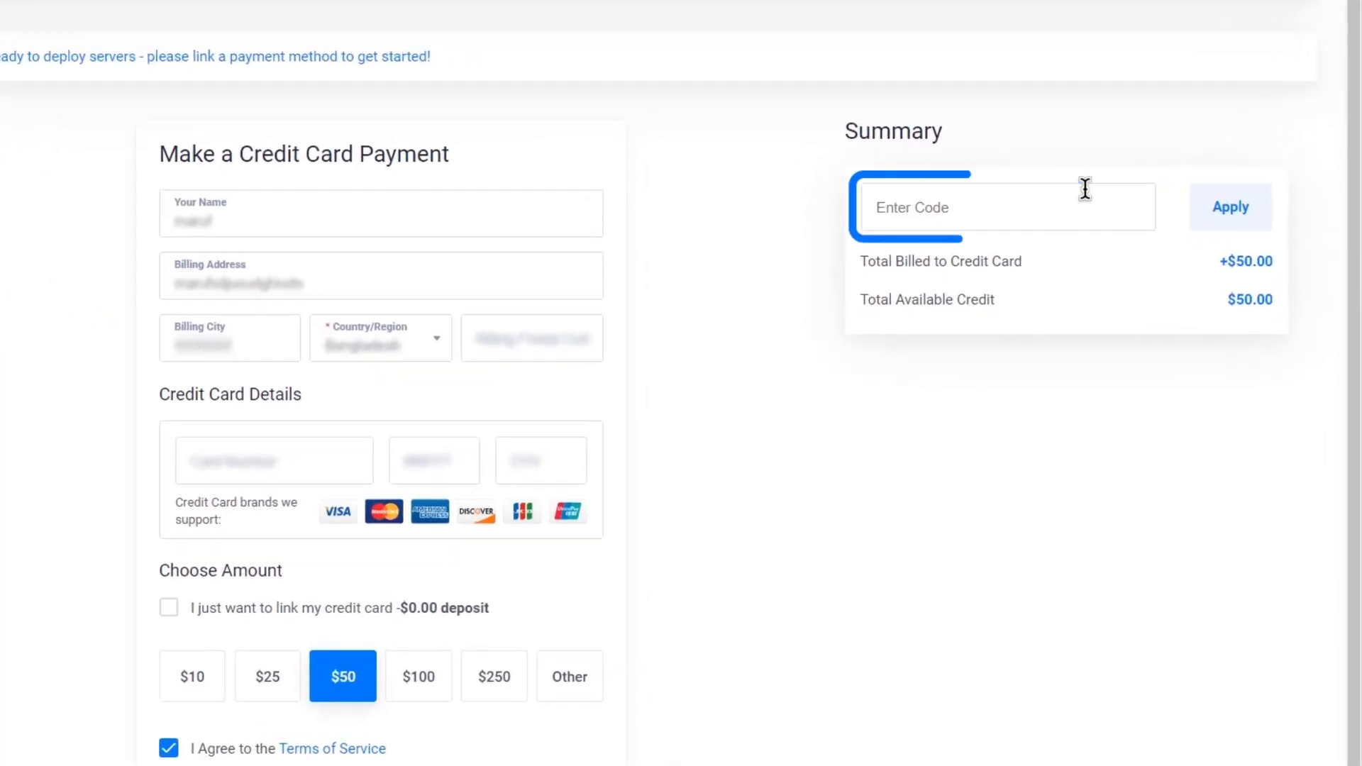
{"action": "type", "text": "xcloud"}
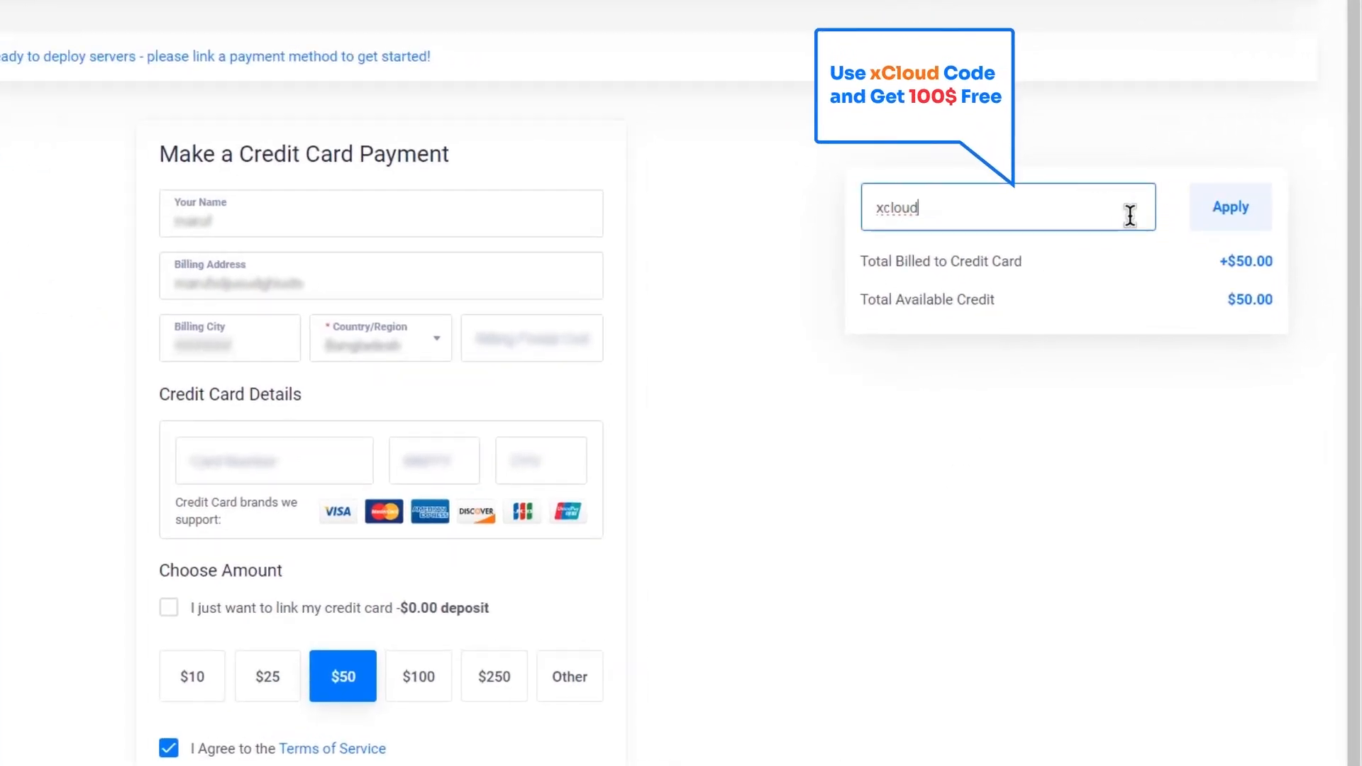
{"action": "left_click", "coordinate": [1230, 206]}
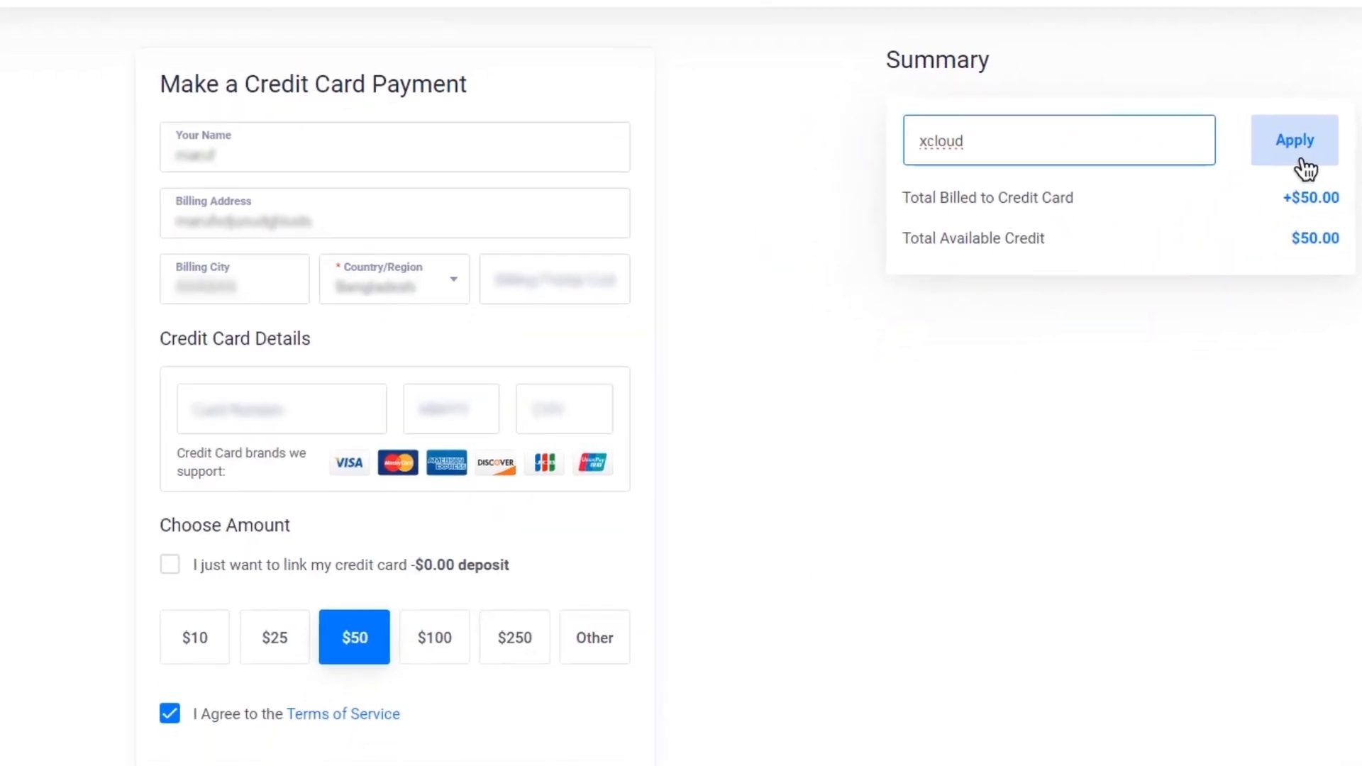
{"action": "scroll", "scroll_direction": "down", "scroll_amount": 3}
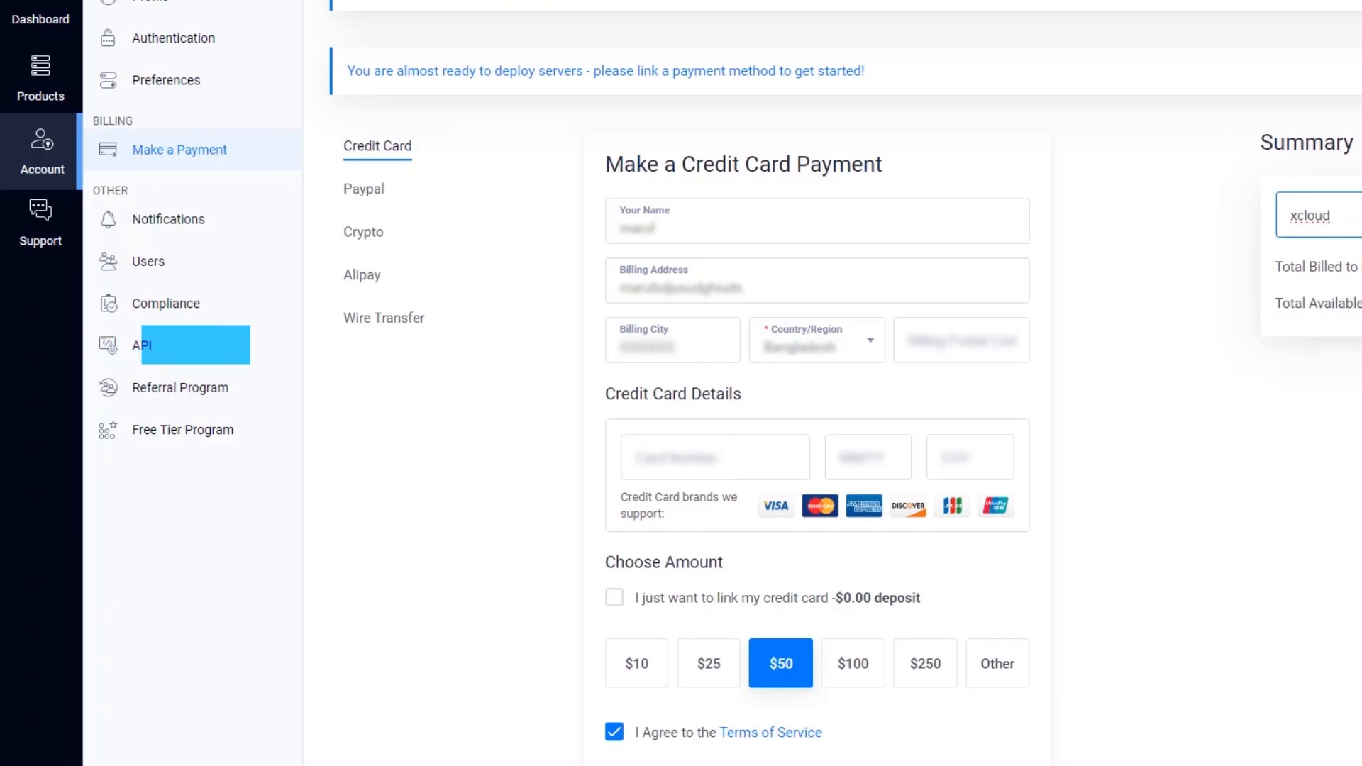
- Enable Vultr API access and copy the generated API key
{"action": "left_click", "coordinate": [143, 344]}
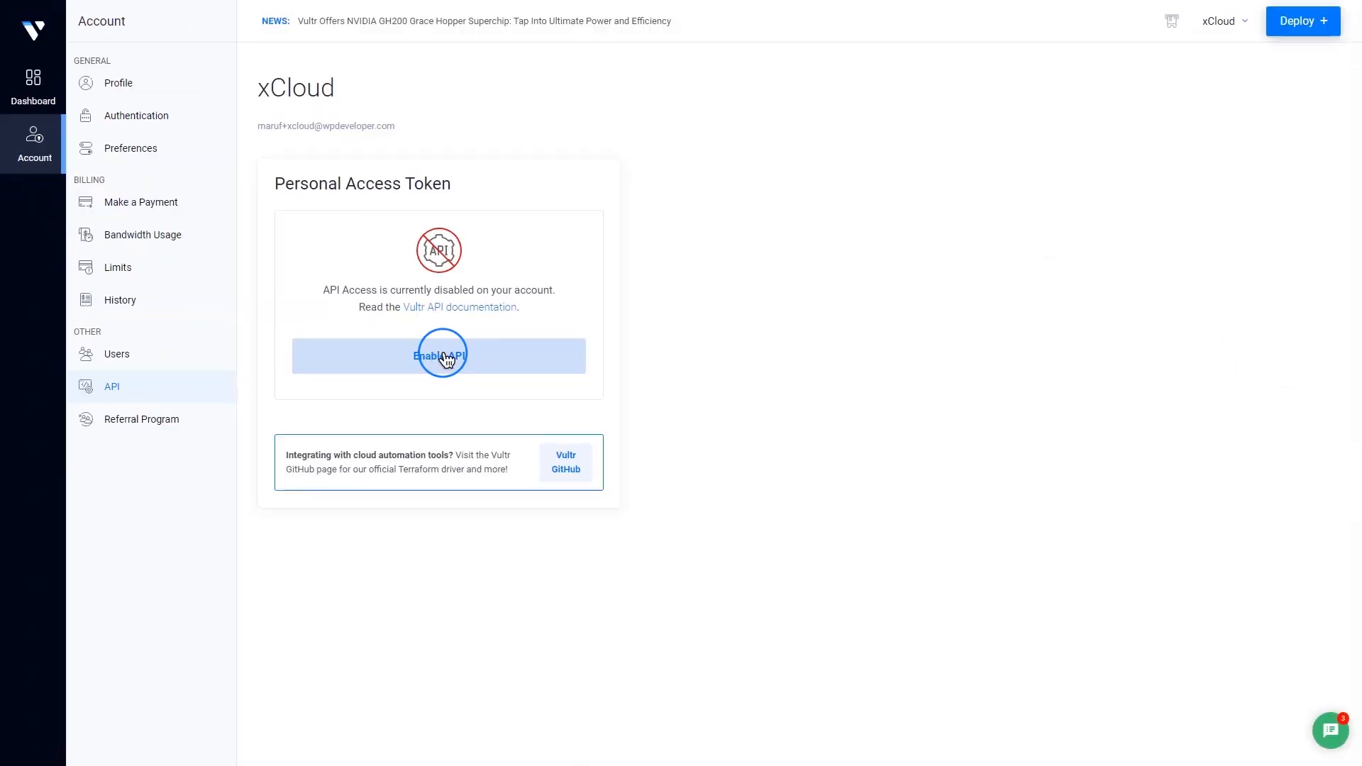
{"action": "left_click", "coordinate": [438, 355]}
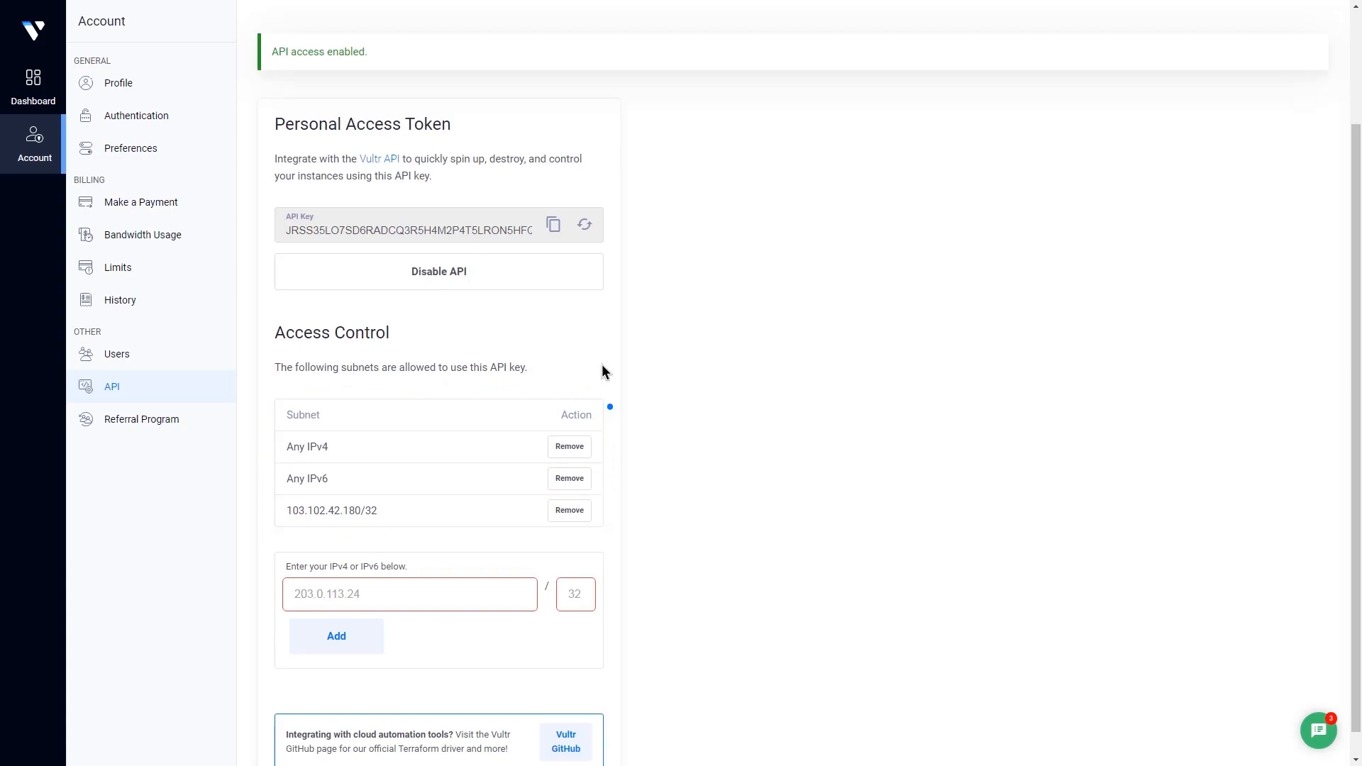
{"action": "mouse_move", "coordinate": [553, 224]}
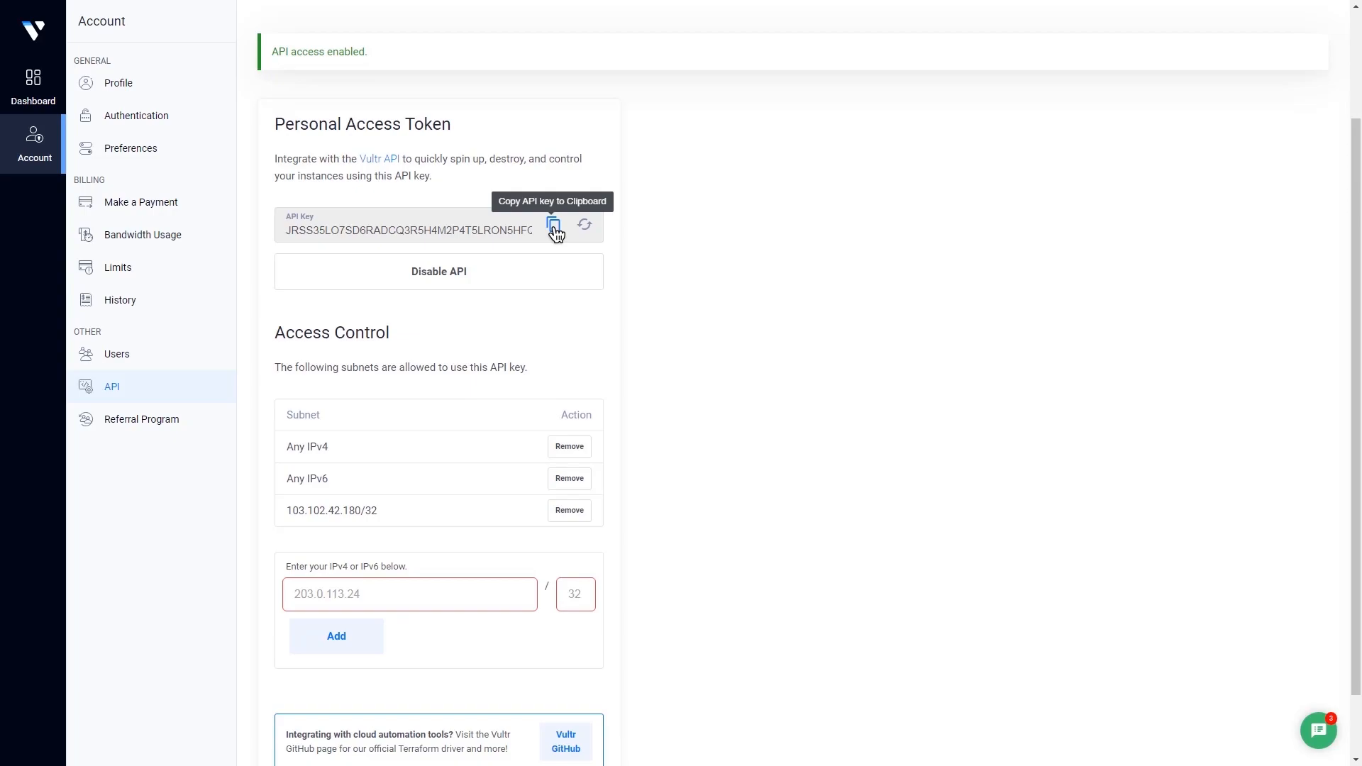
{"action": "left_click", "coordinate": [116, 353]}
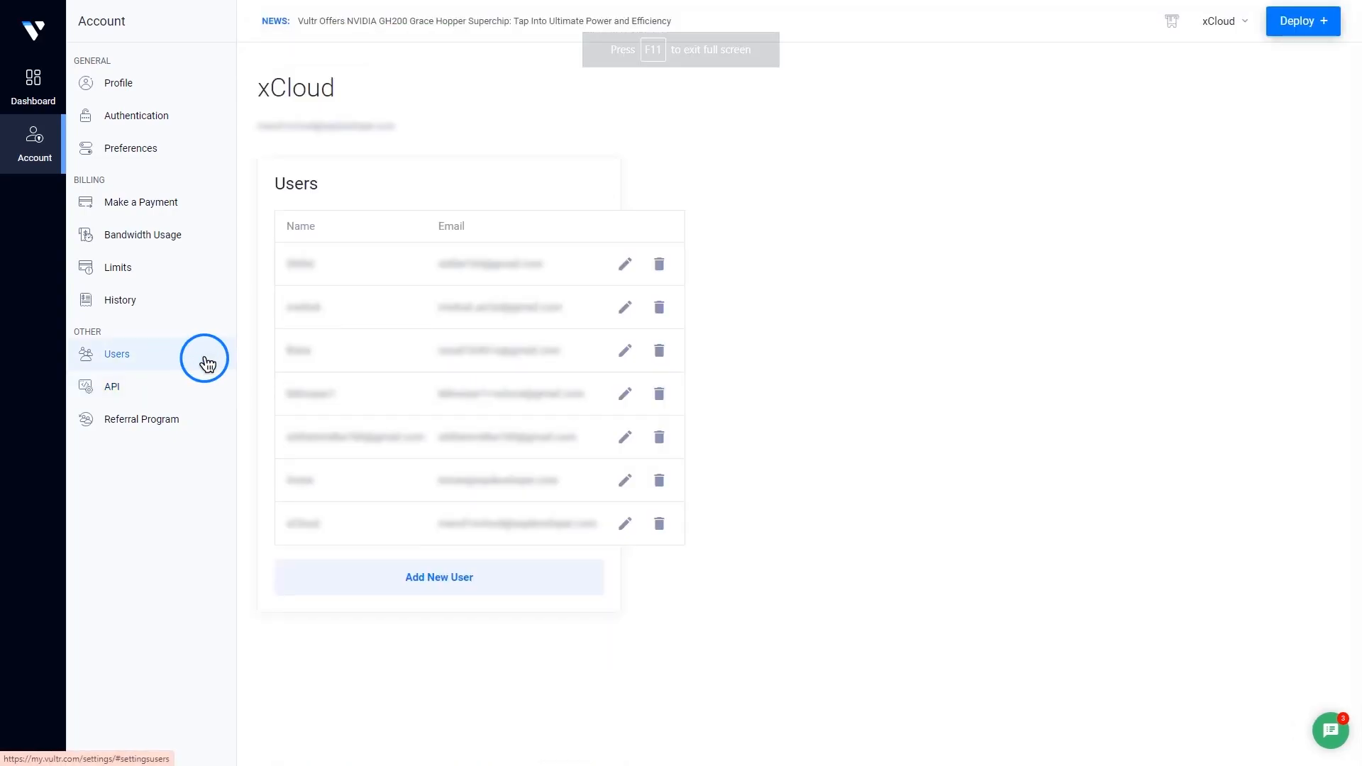
- Add a Vultr user allowed to manage, view and deploy new servers
{"action": "left_click", "coordinate": [438, 577]}
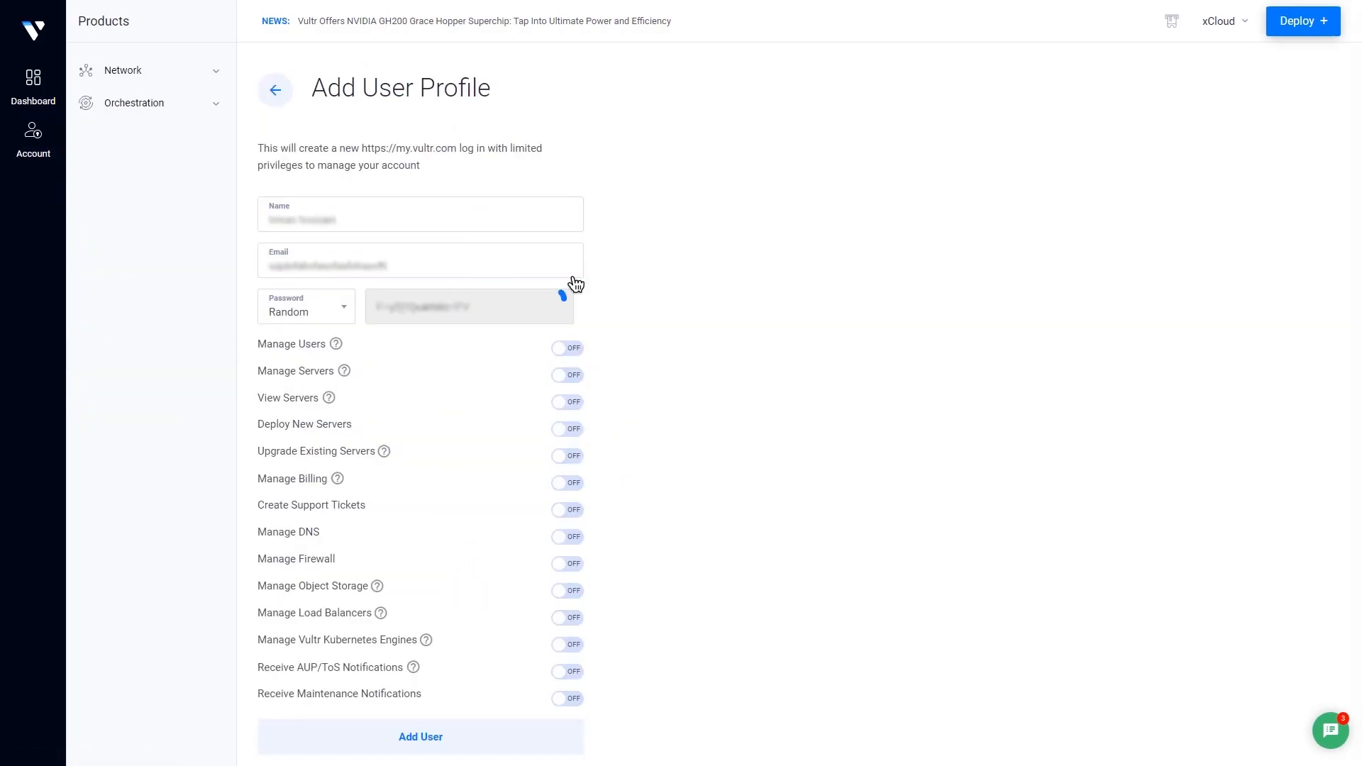
{"action": "mouse_move", "coordinate": [573, 285]}
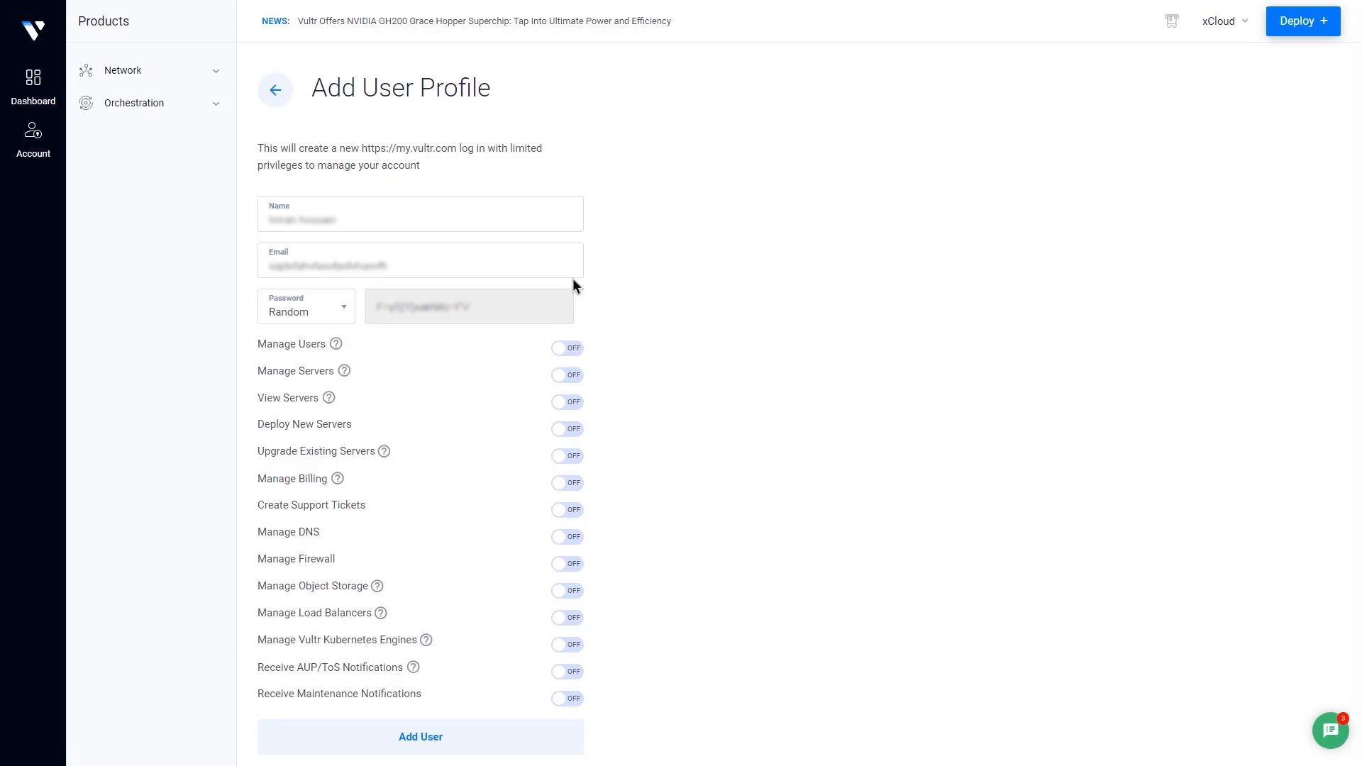
{"action": "mouse_move", "coordinate": [547, 410]}
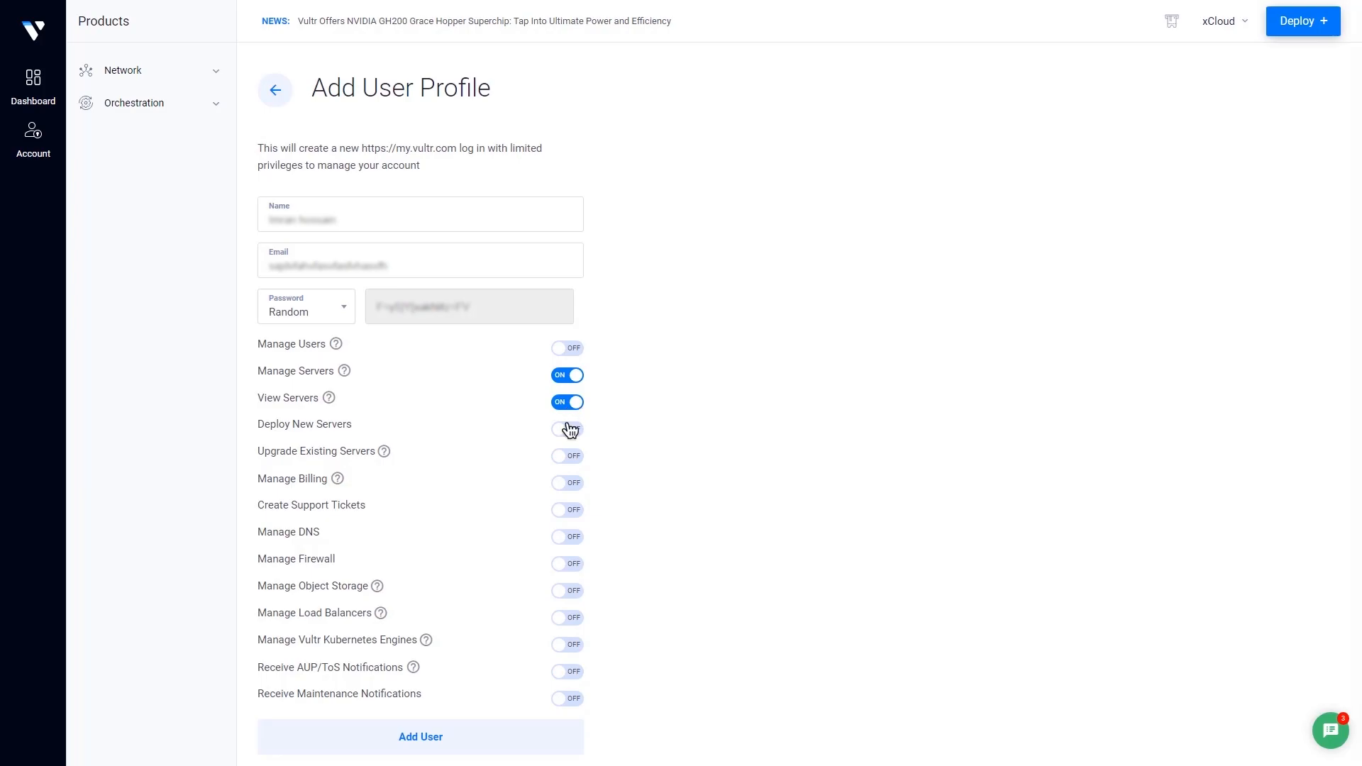
{"action": "left_click", "coordinate": [566, 429]}
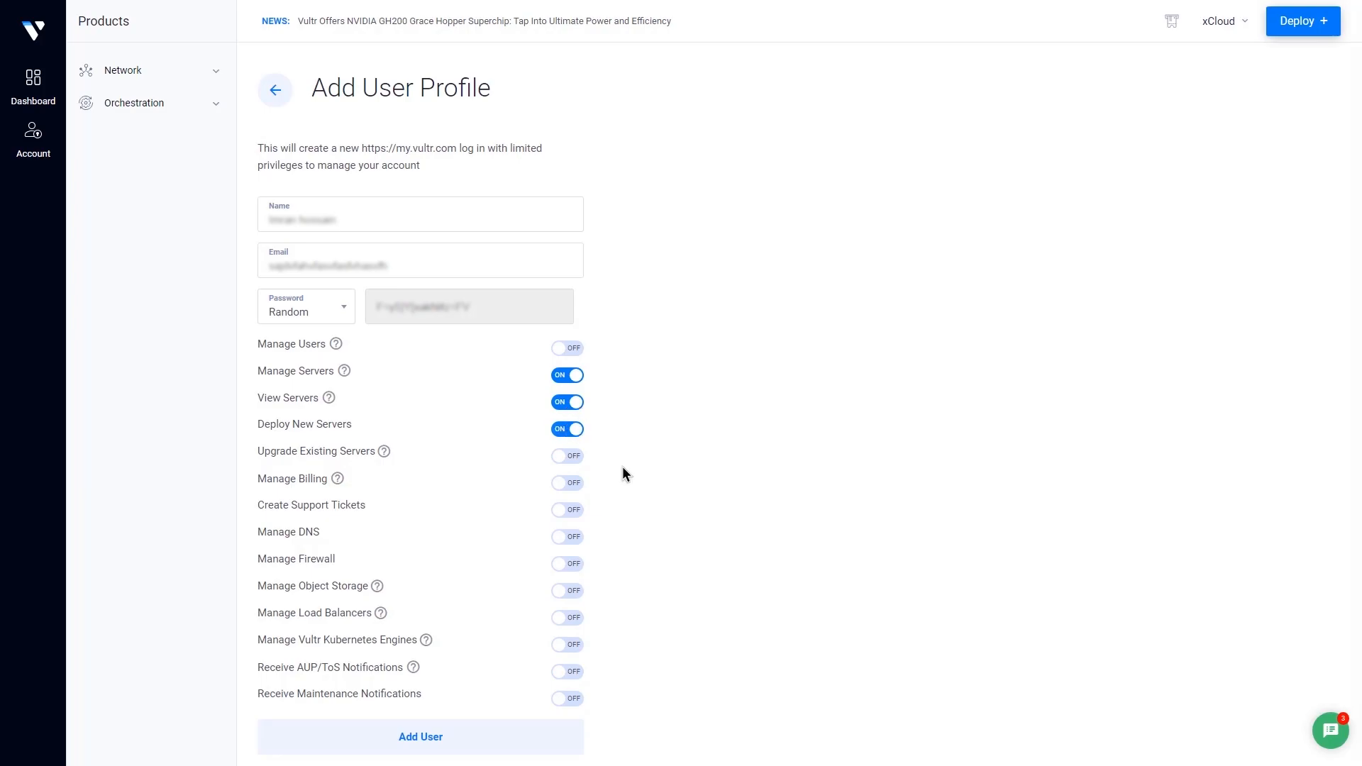
{"action": "mouse_move", "coordinate": [452, 737]}
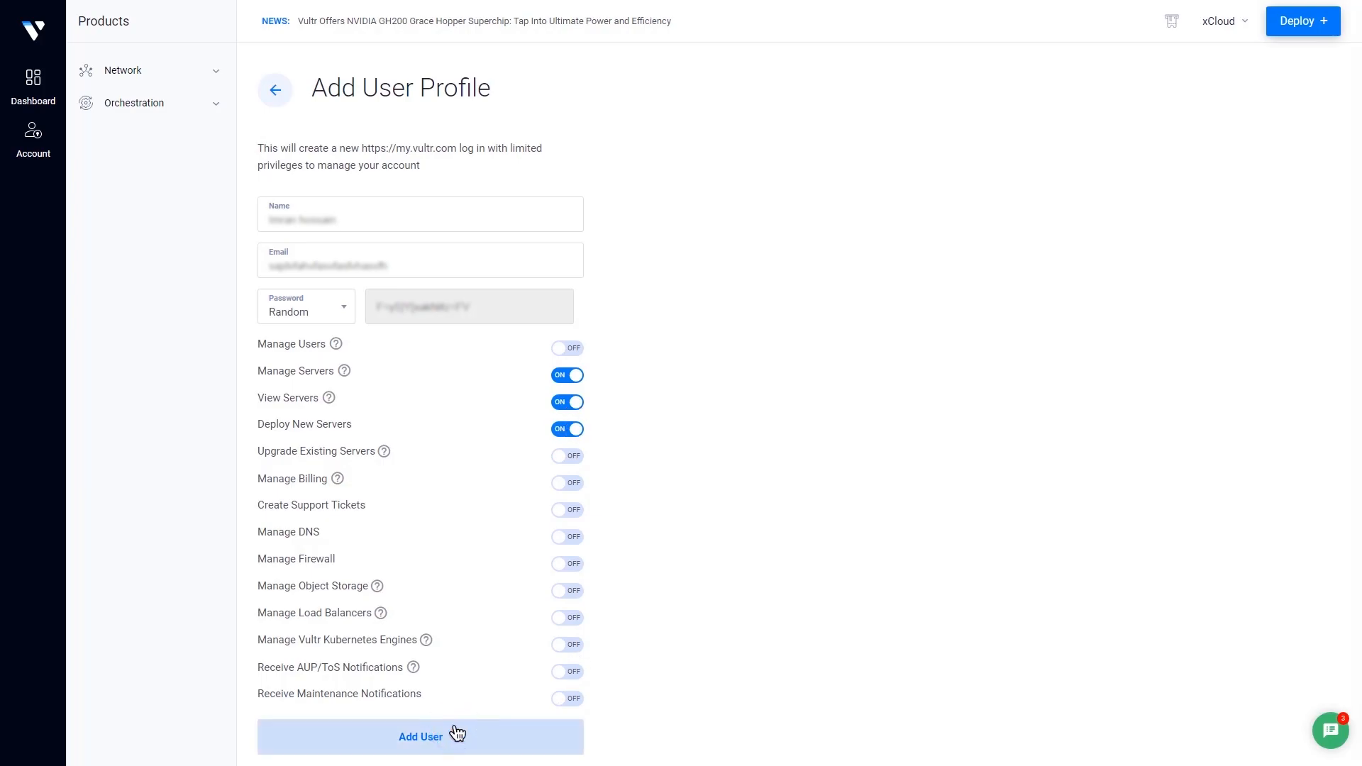
{"action": "left_click", "coordinate": [419, 736]}
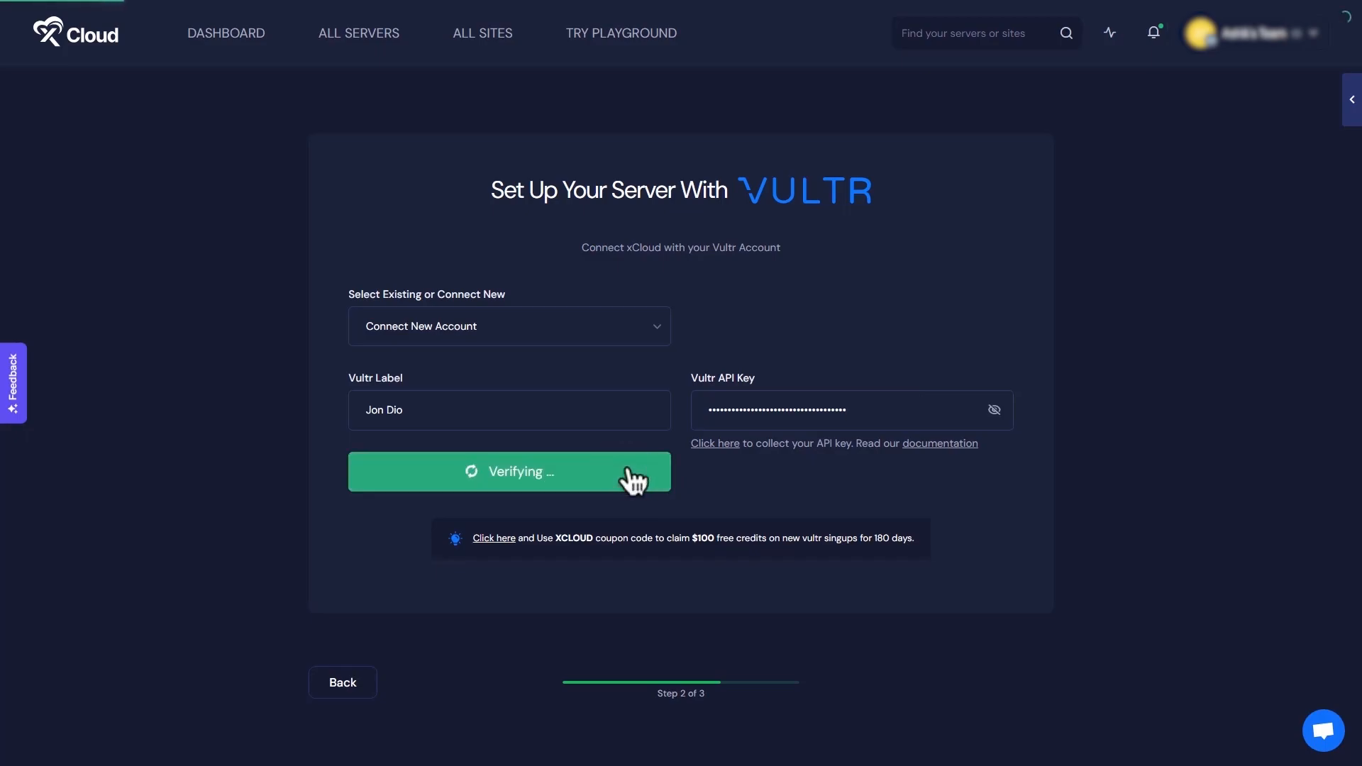
- Verify the pasted API key to connect the Jon Dio Vultr account
{"action": "left_click", "coordinate": [509, 471]}
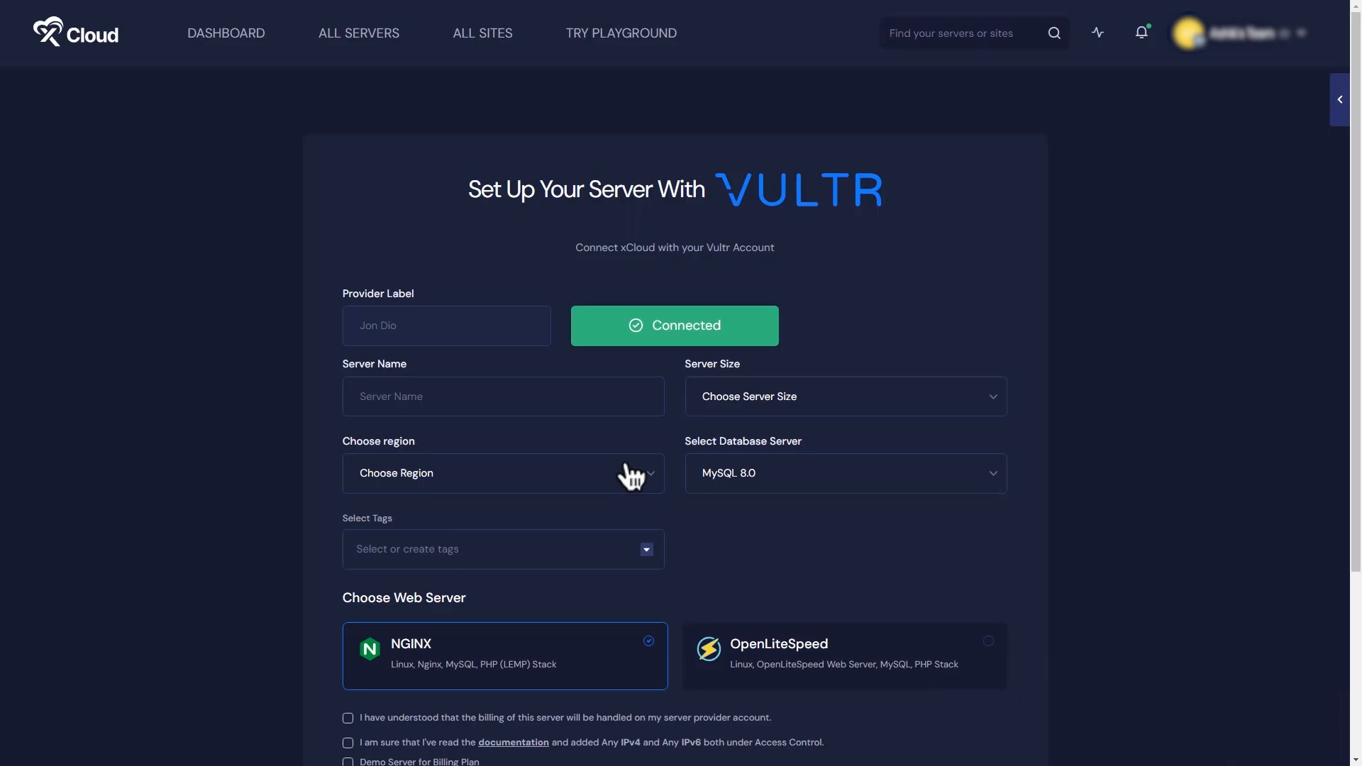
- Create 'Jon Dio Server': 1 vCPU/1 GB, New Jersey, auto backups, confirmations ticked
{"action": "type", "text": "Jon Dio Server"}
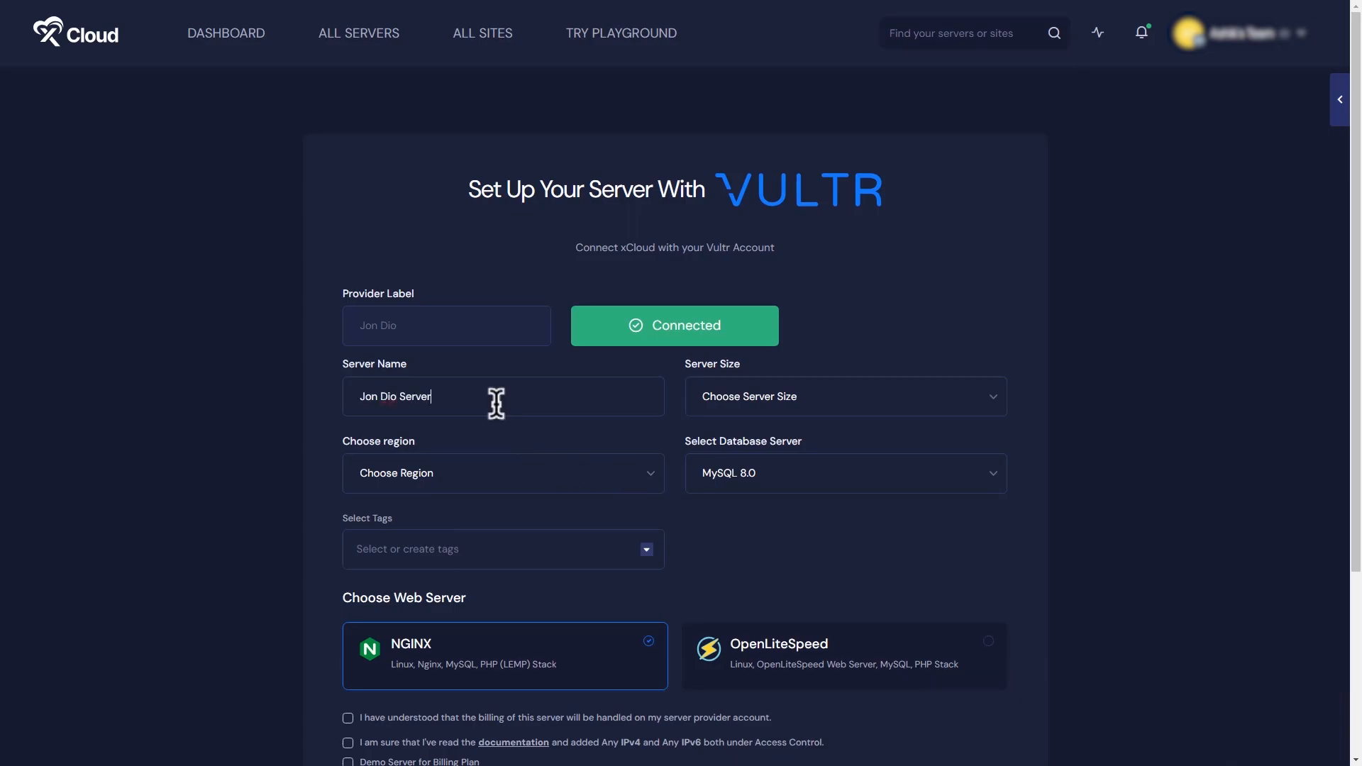
{"action": "left_click", "coordinate": [842, 396]}
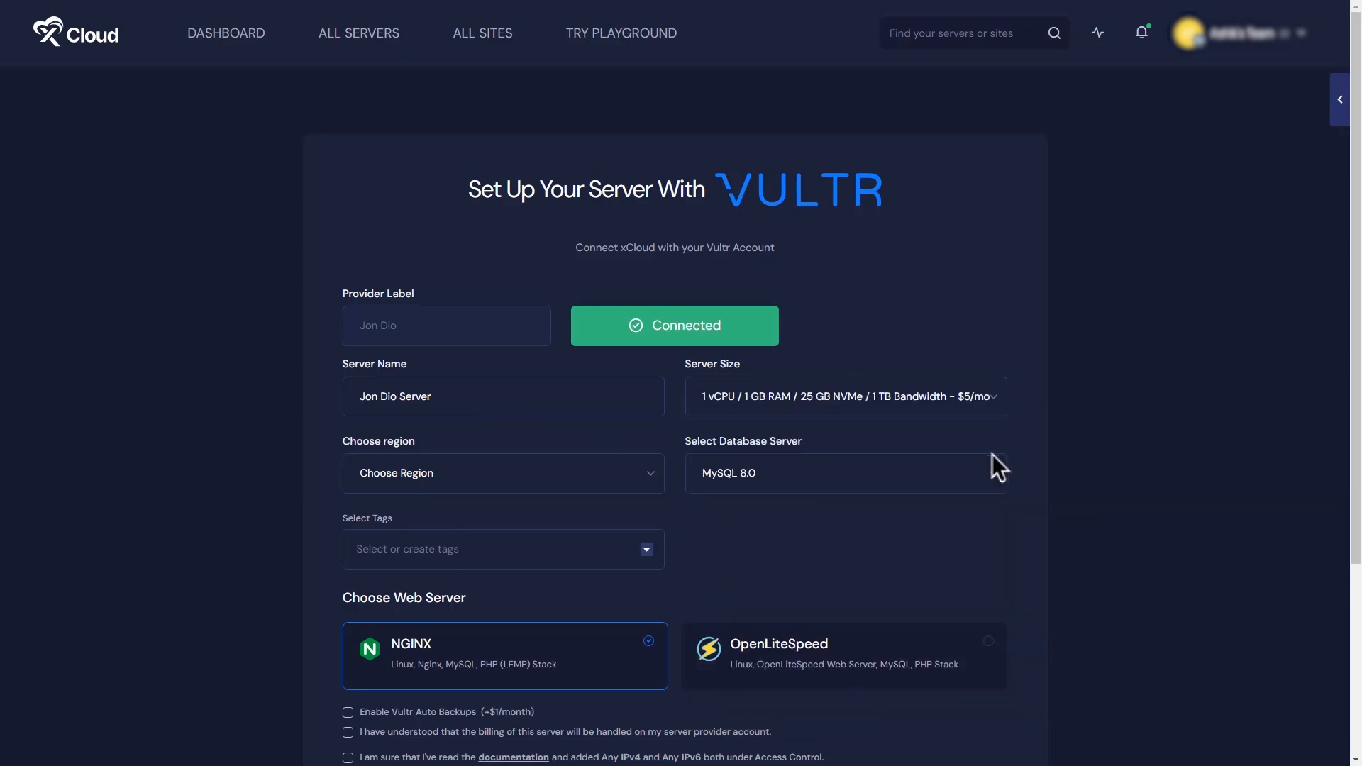
{"action": "left_click", "coordinate": [502, 473]}
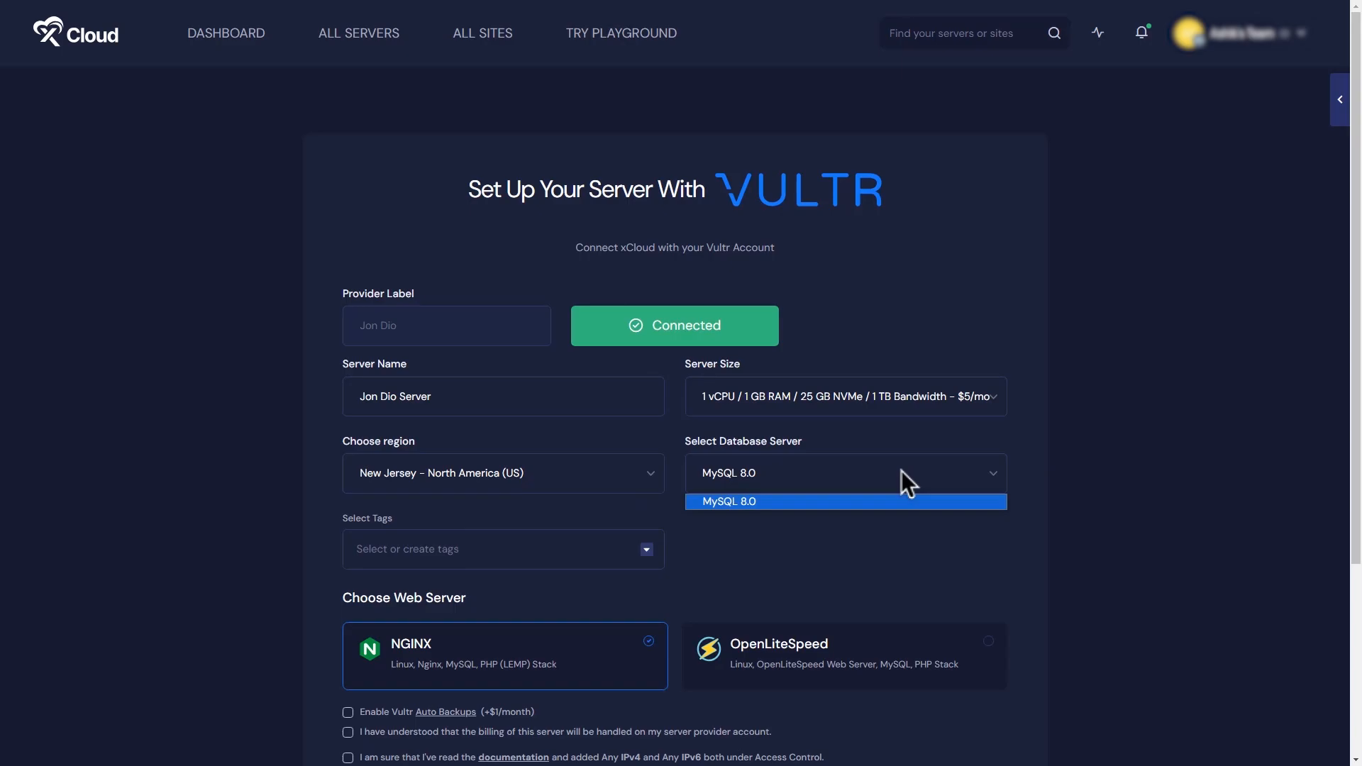
{"action": "scroll", "scroll_direction": "down", "scroll_amount": 3}
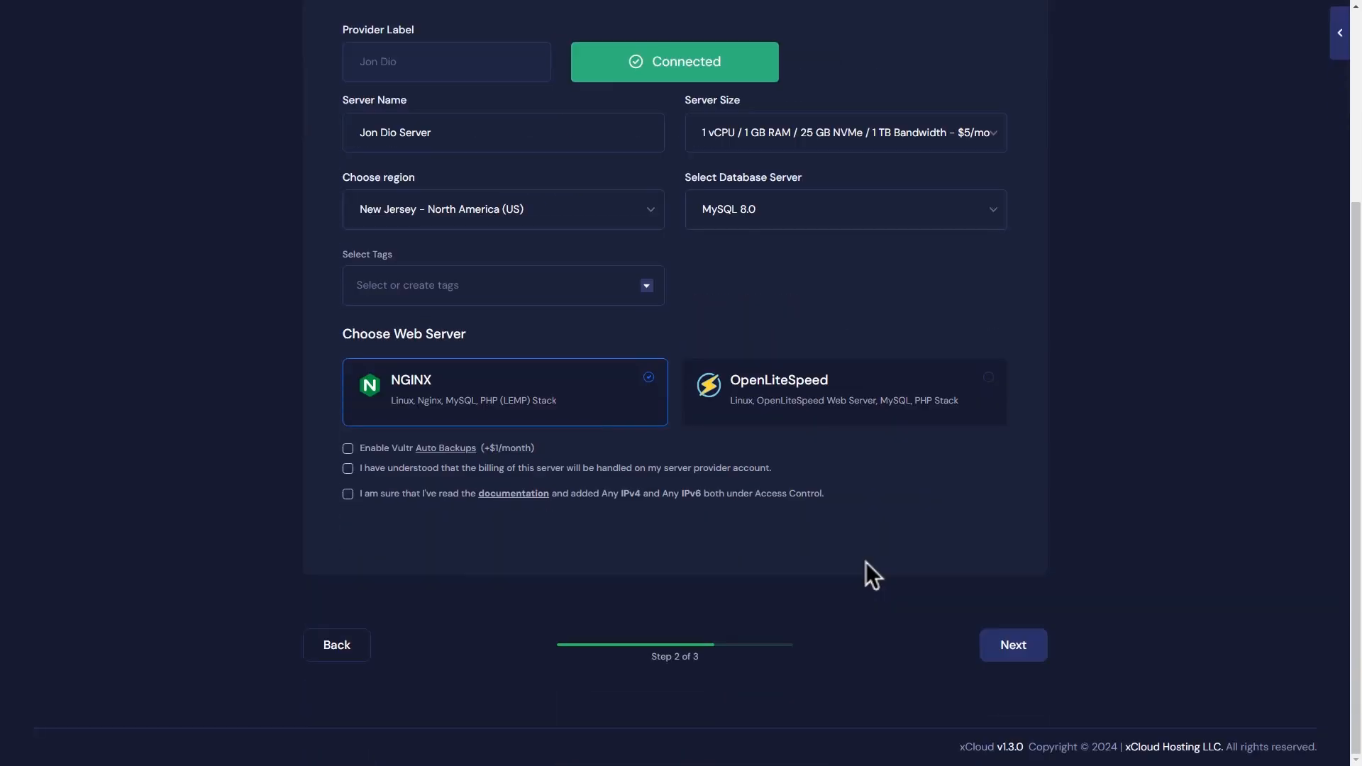
{"action": "left_click", "coordinate": [347, 448]}
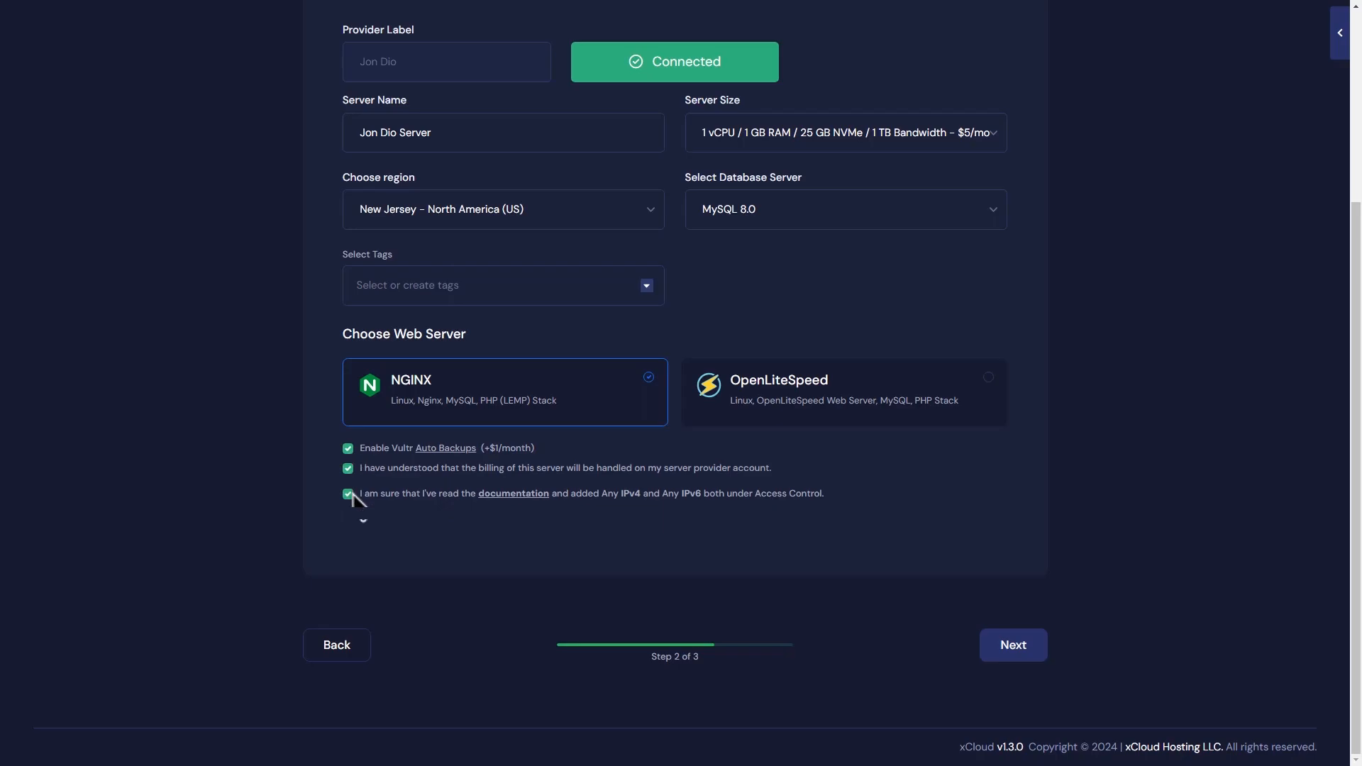
{"action": "left_click", "coordinate": [1011, 645]}
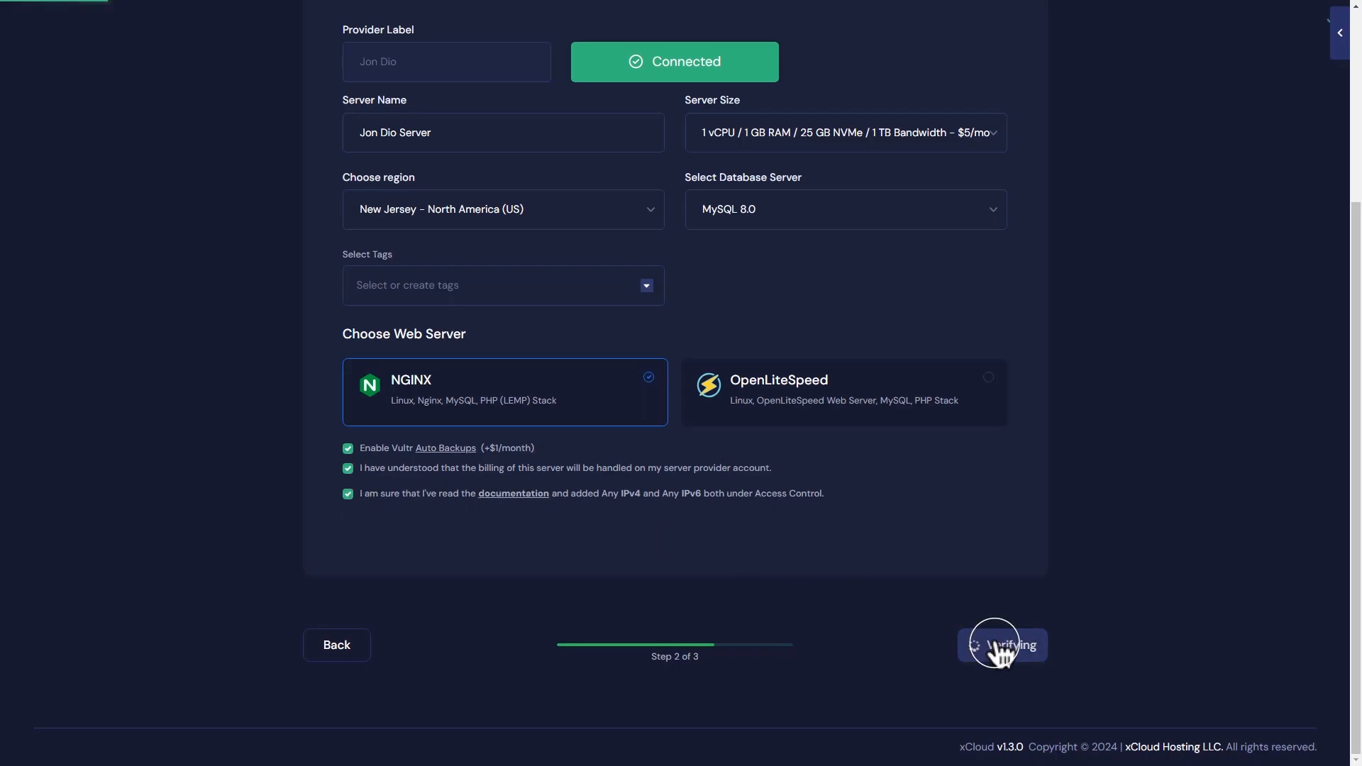
{"action": "left_click", "coordinate": [1001, 645]}
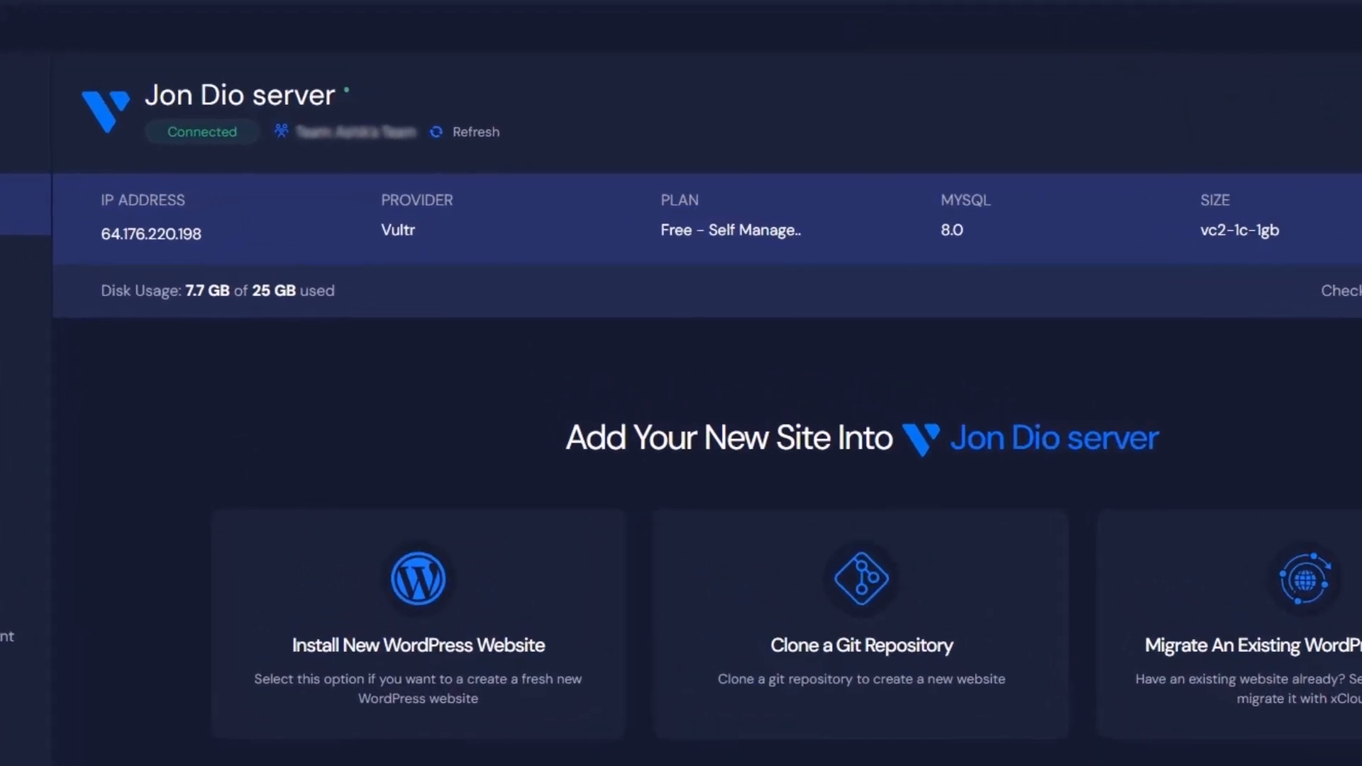
- Scroll through the provisioned Jon Dio server's overview
{"action": "scroll", "scroll_direction": "down", "scroll_amount": 3}
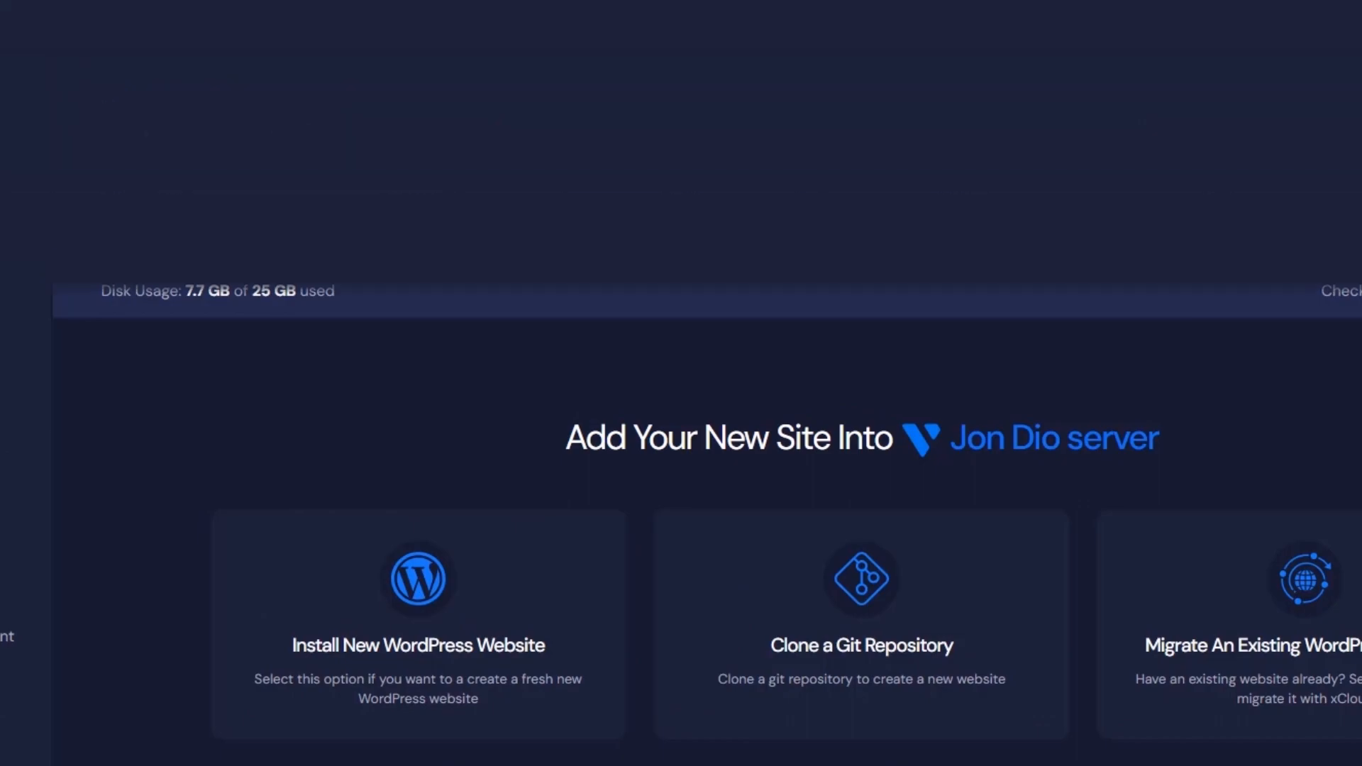